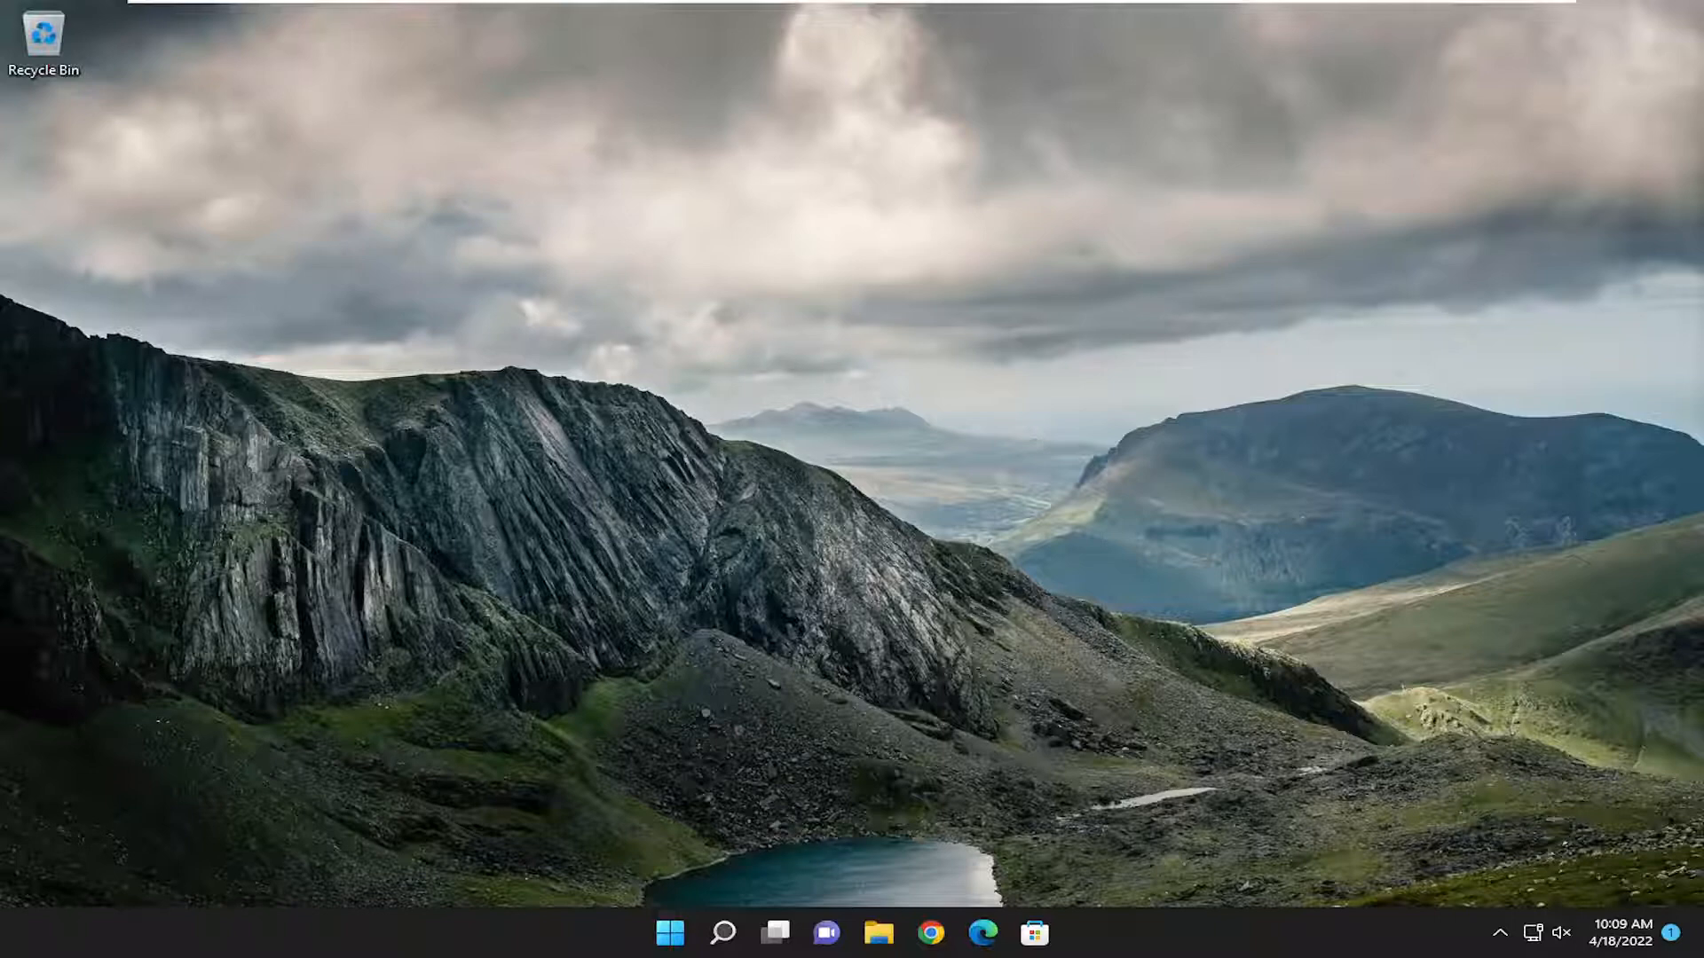
{"action": "mouse_move", "coordinate": [1026, 835]}
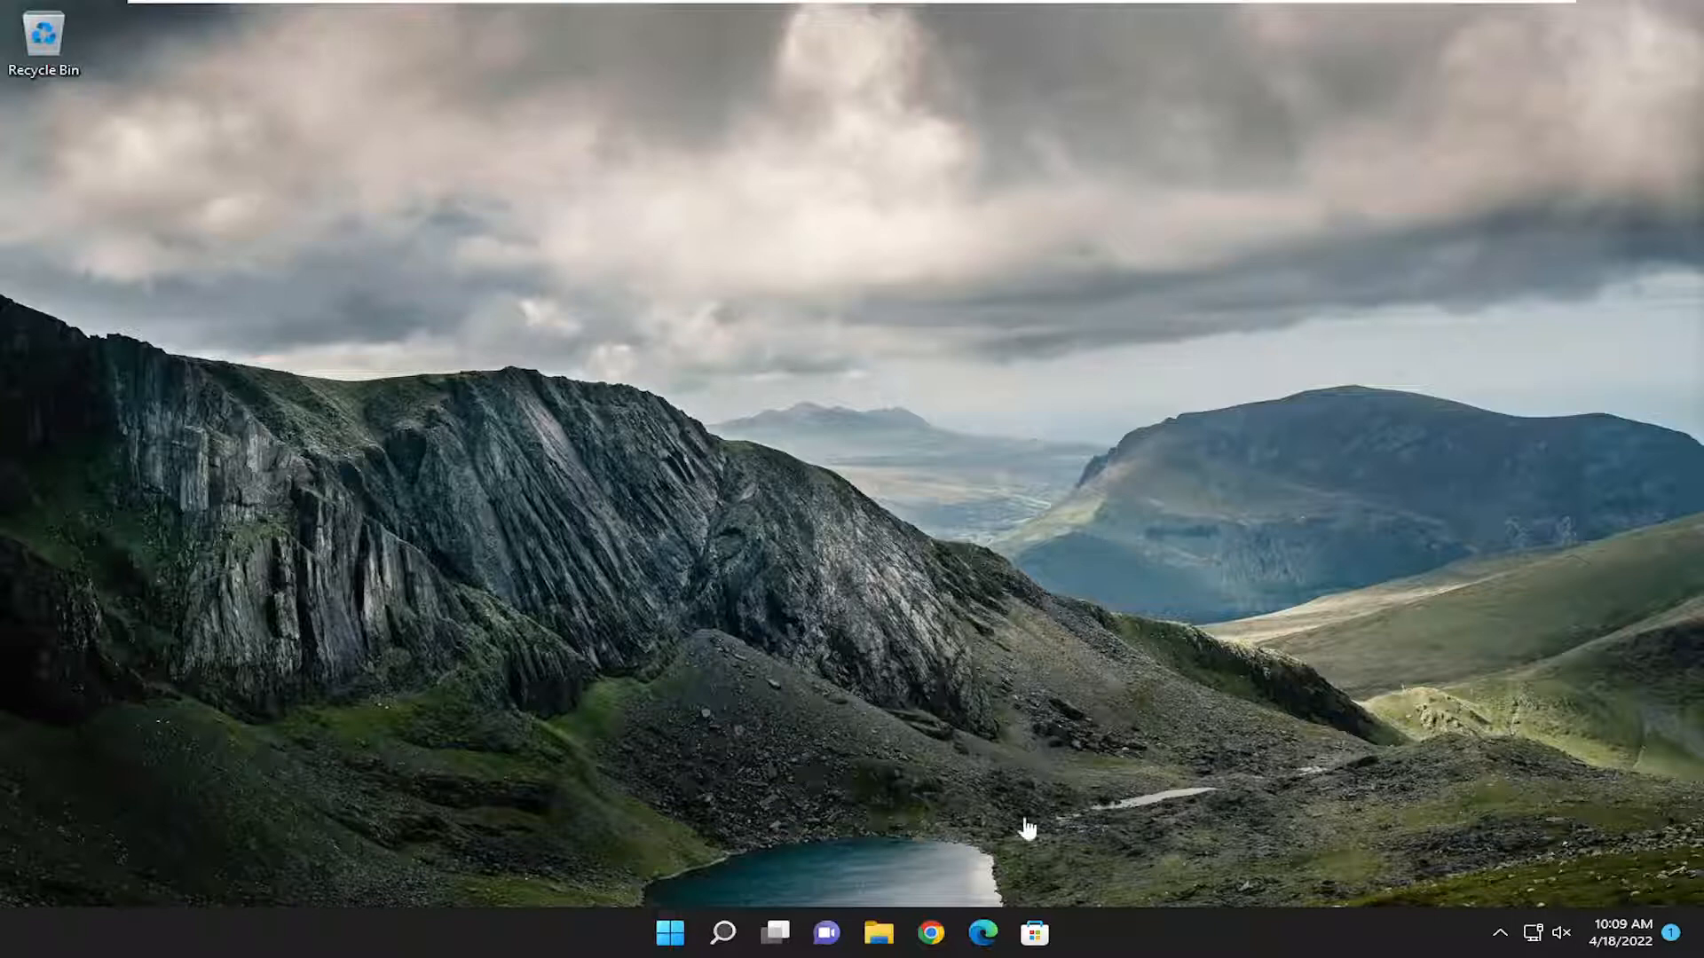
{"action": "mouse_move", "coordinate": [983, 944]}
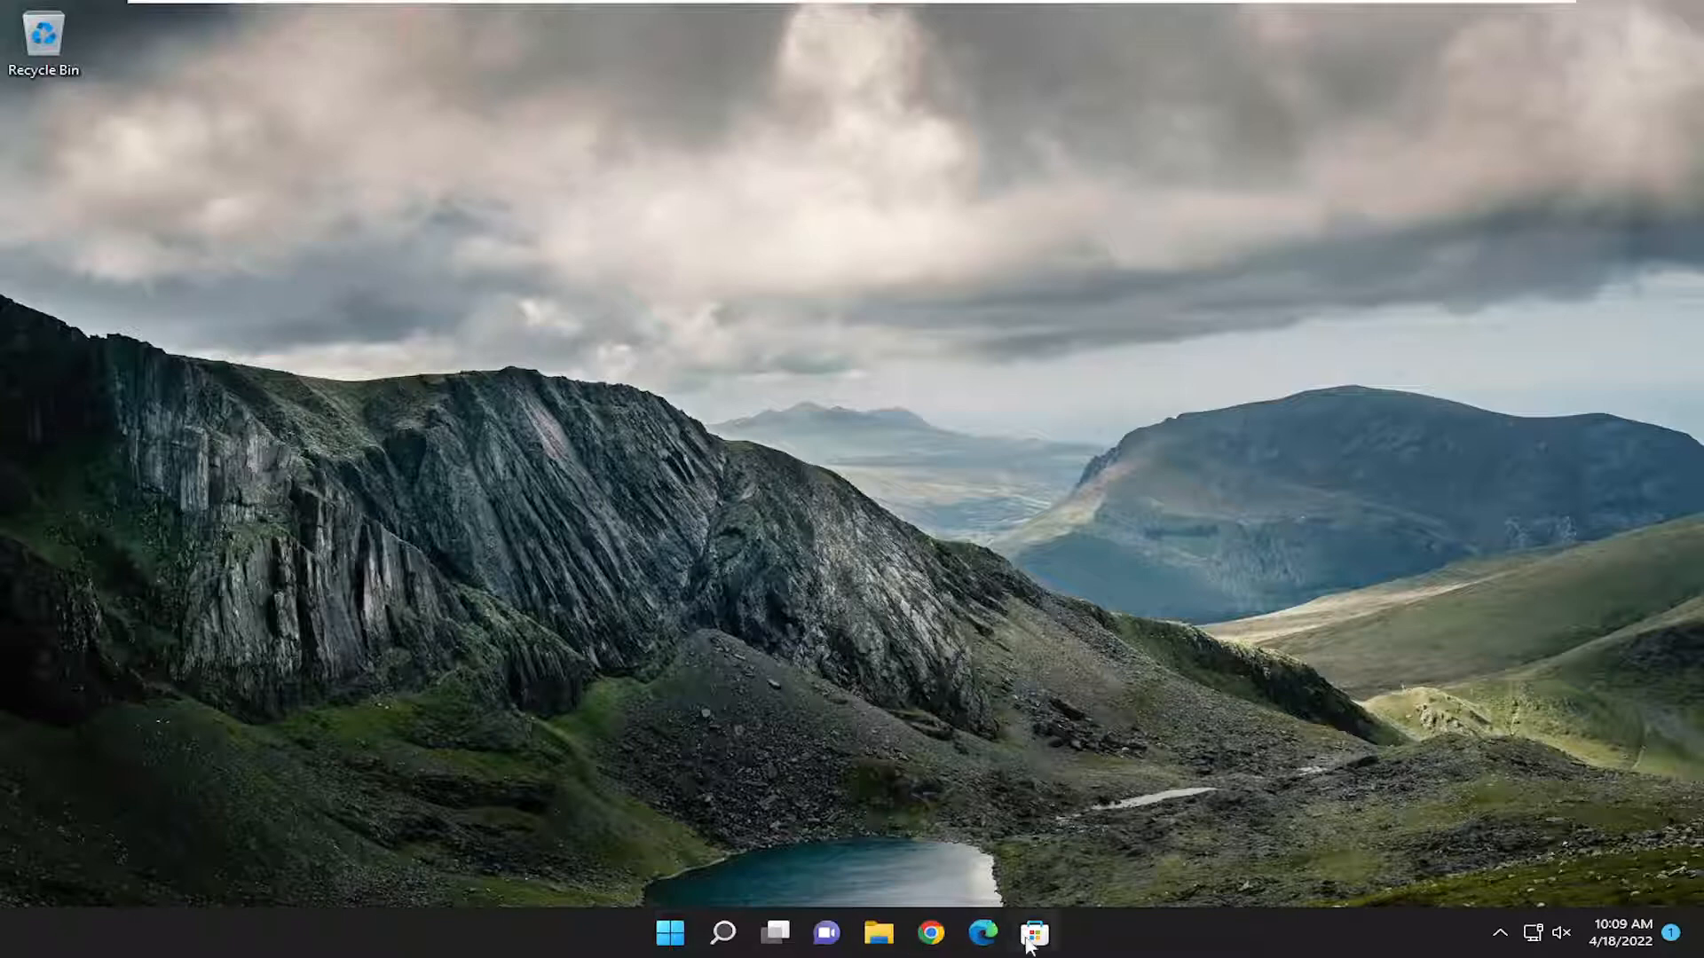
Step: Unpin the Microsoft Store icon from the taskbar via its context menu
{"action": "right_click", "coordinate": [1033, 932]}
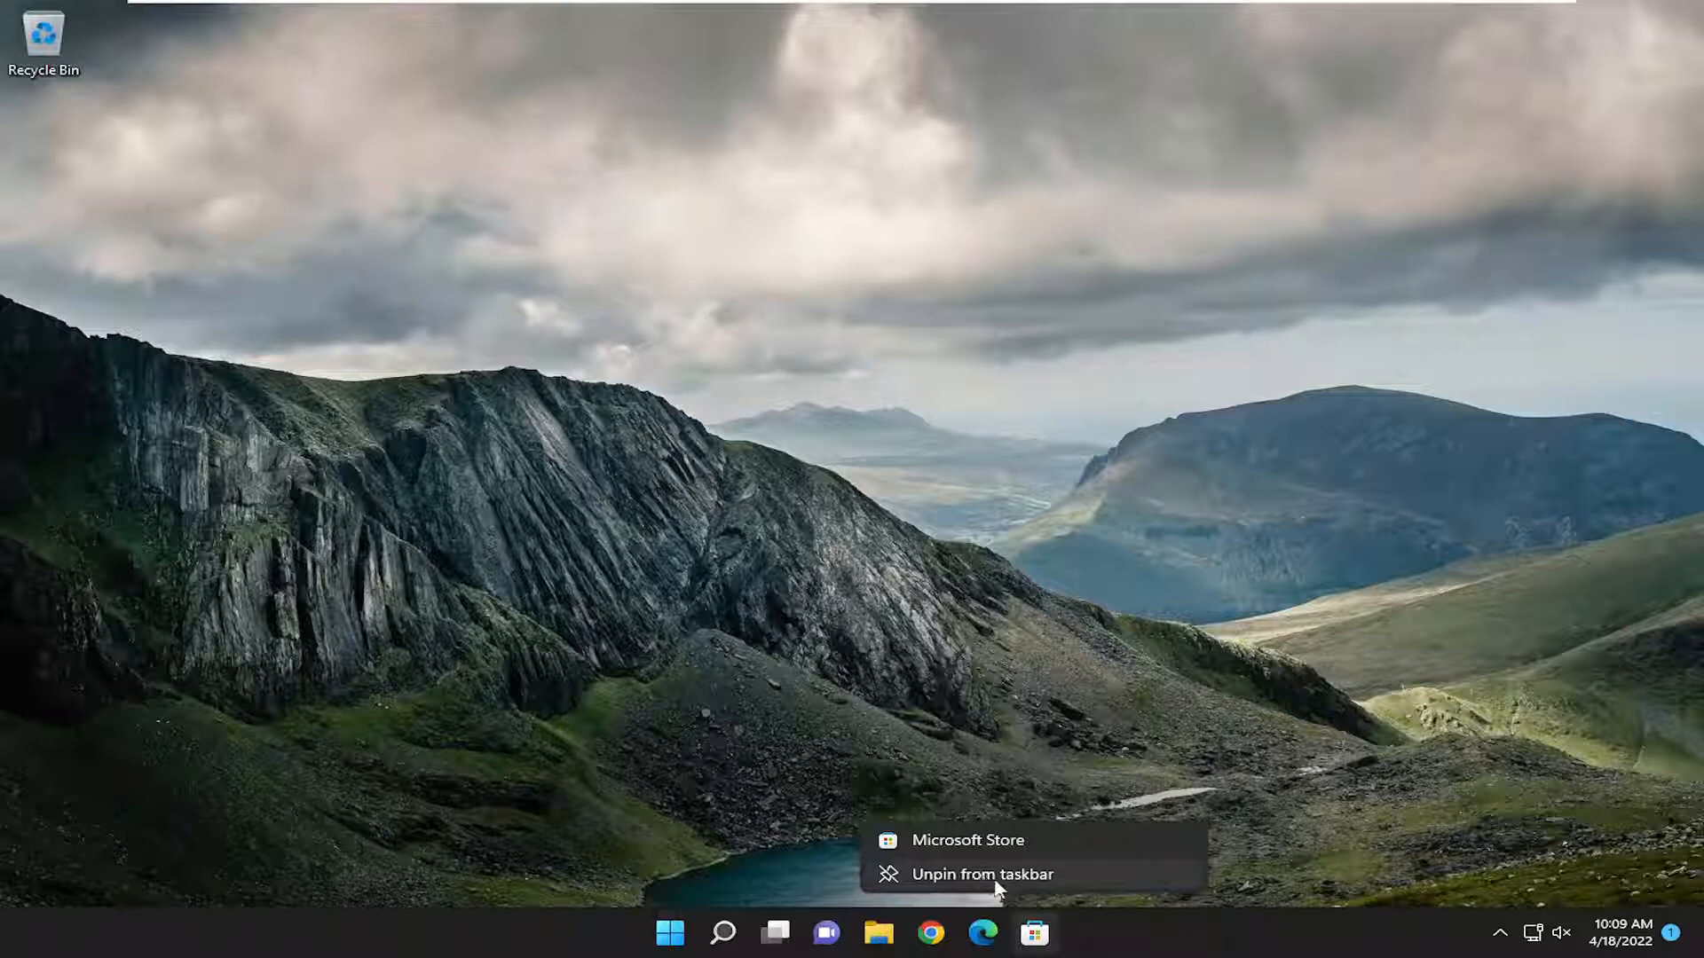
{"action": "left_click", "coordinate": [984, 872]}
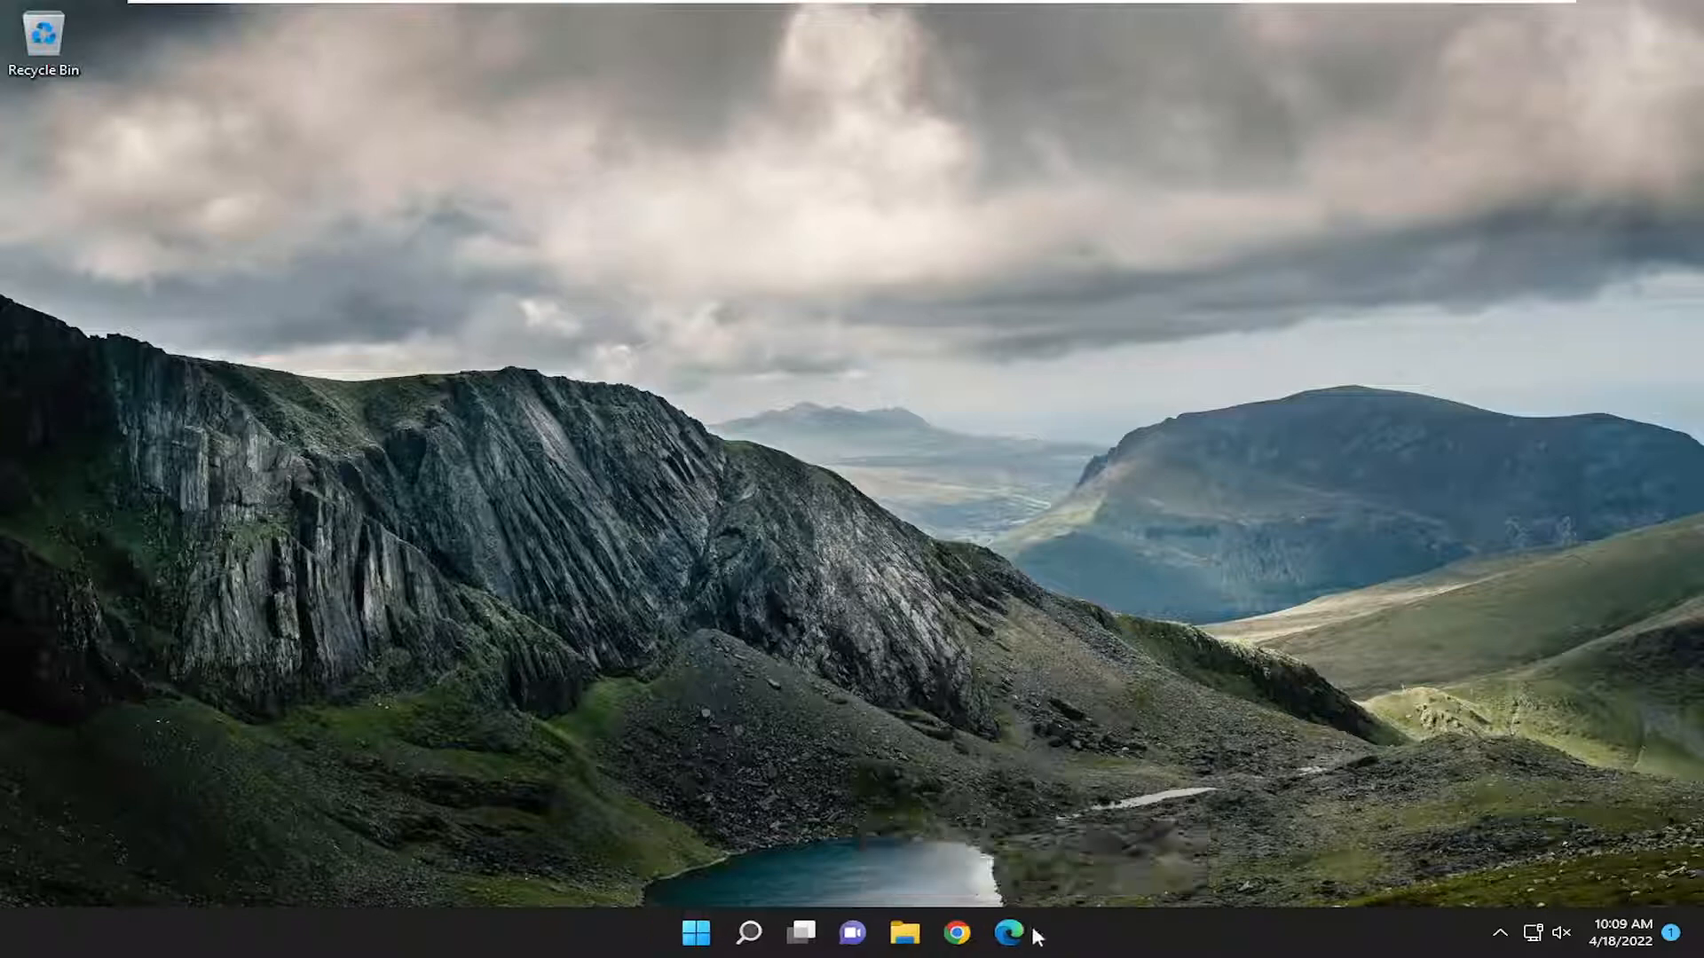
{"action": "mouse_move", "coordinate": [912, 937]}
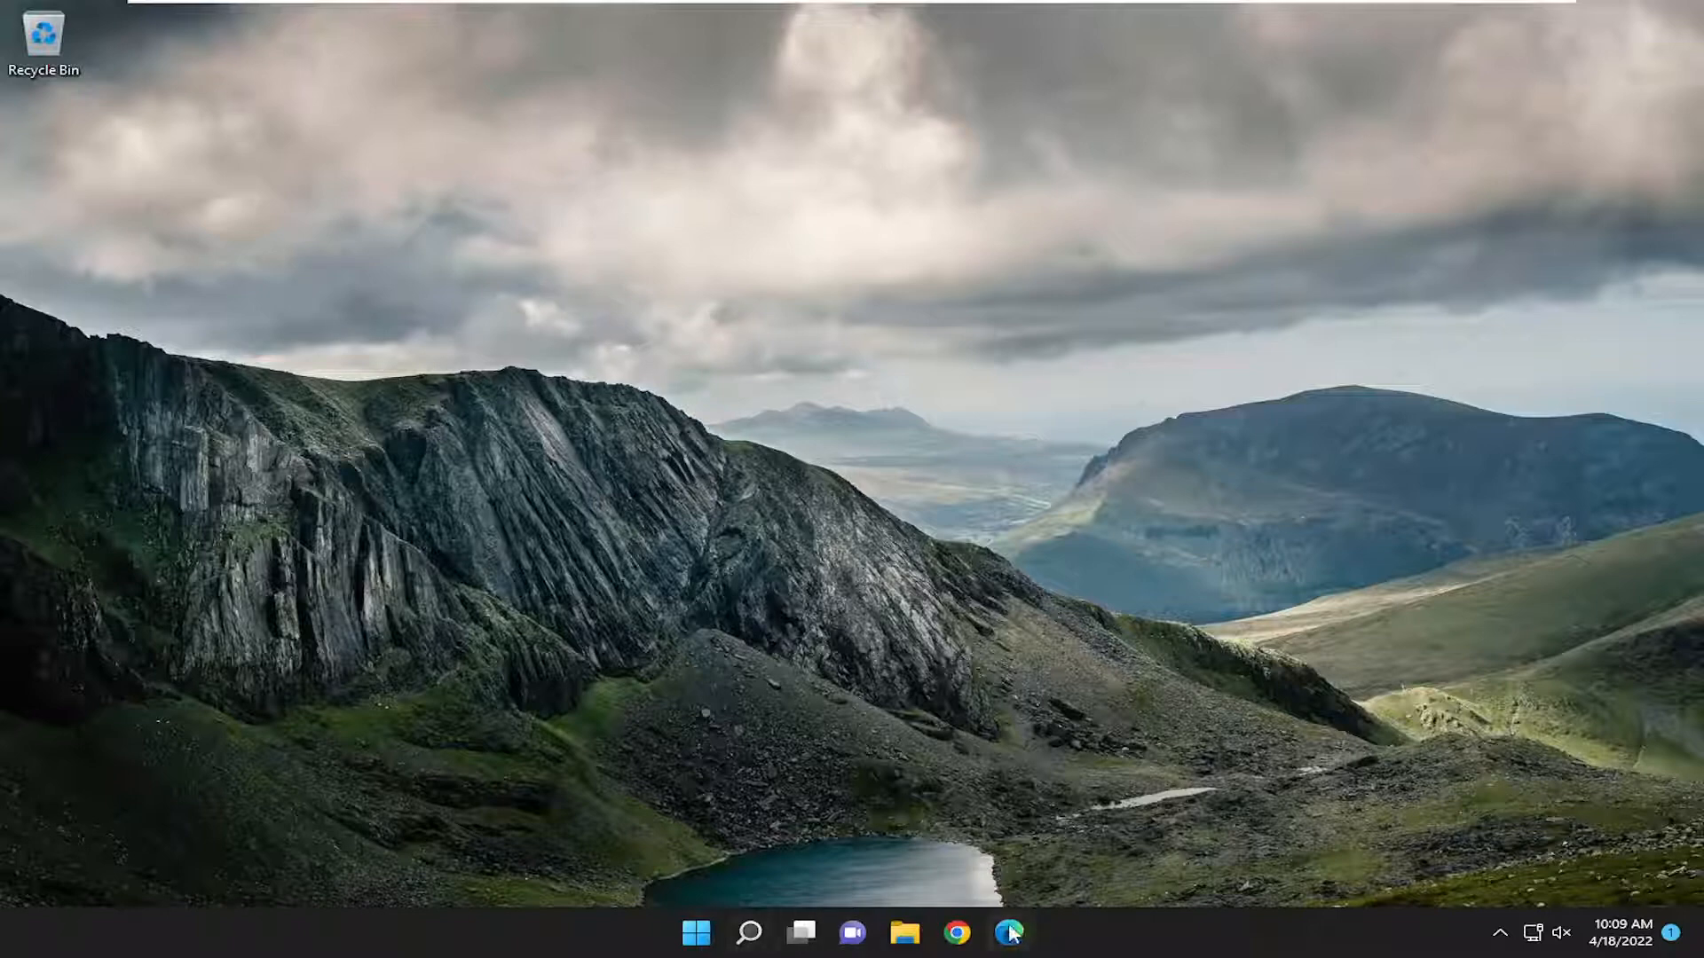
{"action": "mouse_move", "coordinate": [1089, 933]}
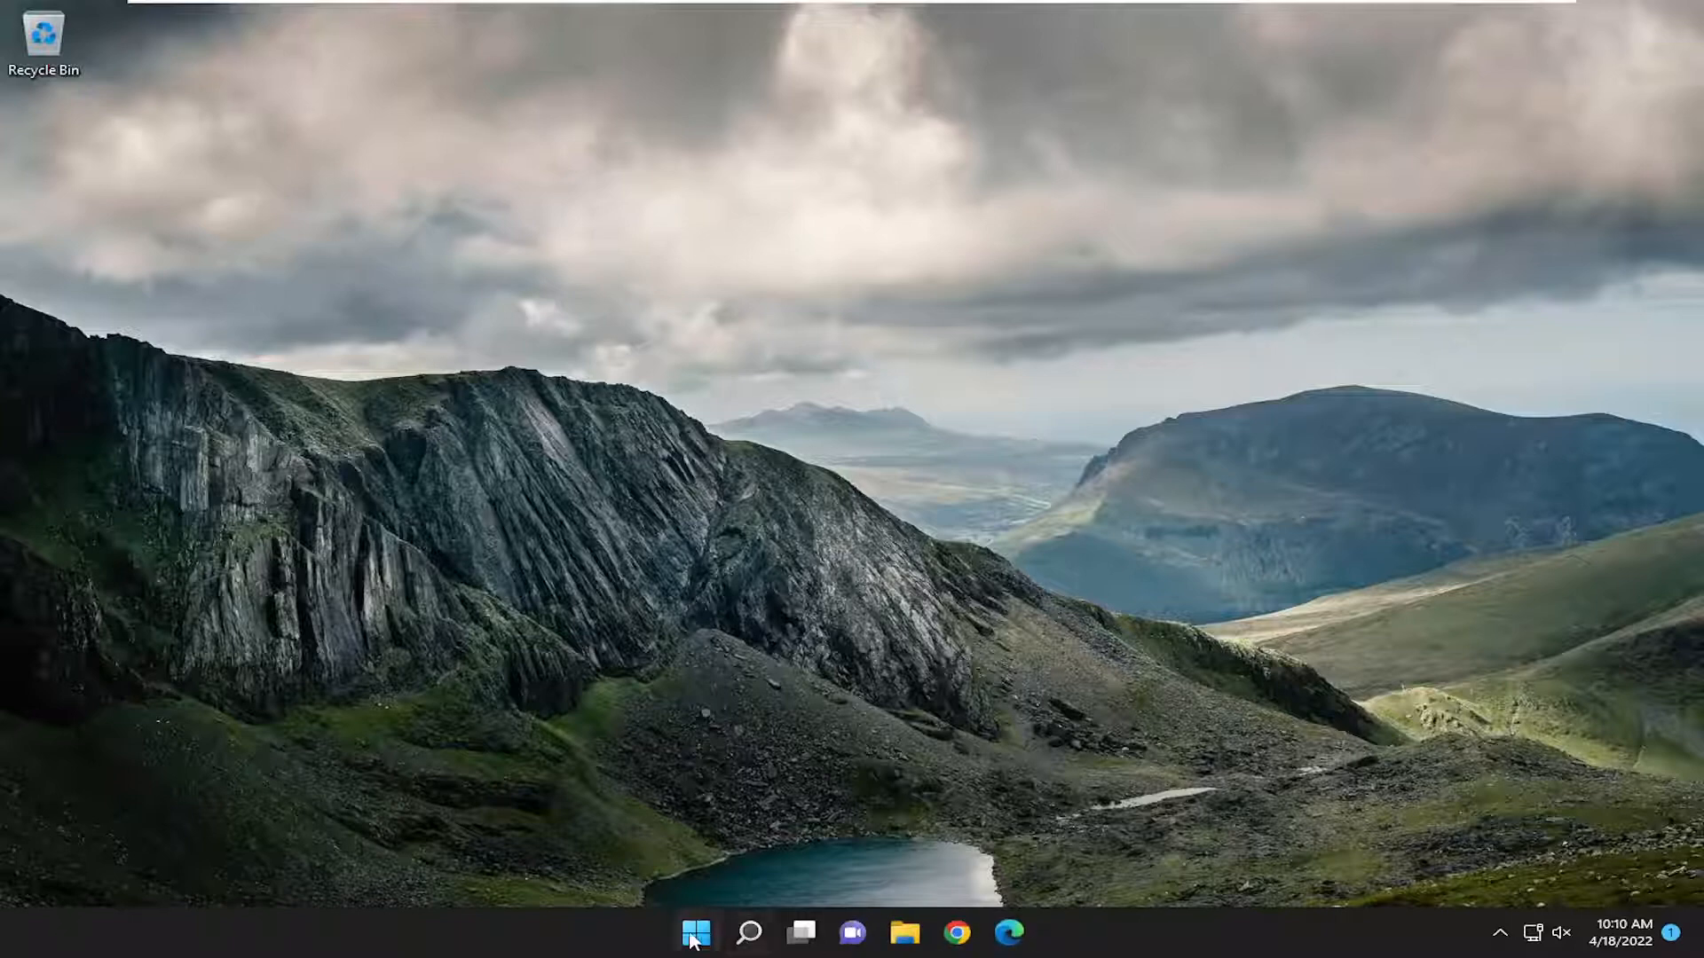
{"action": "mouse_move", "coordinate": [401, 941]}
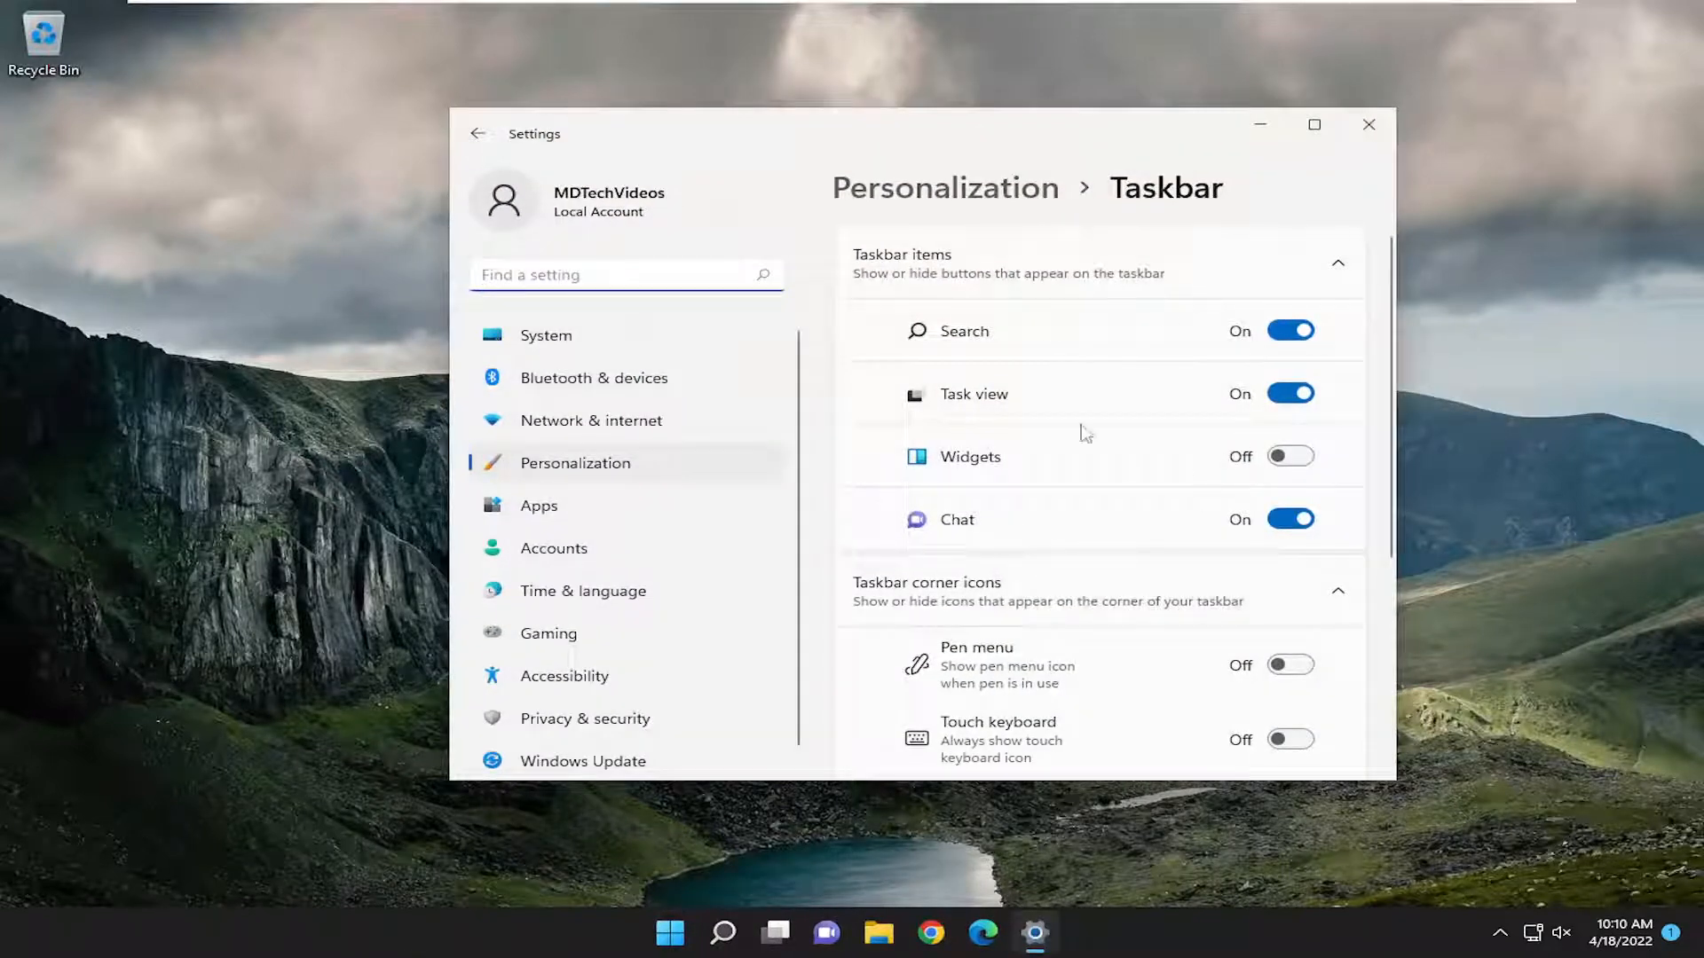
{"action": "mouse_move", "coordinate": [856, 934]}
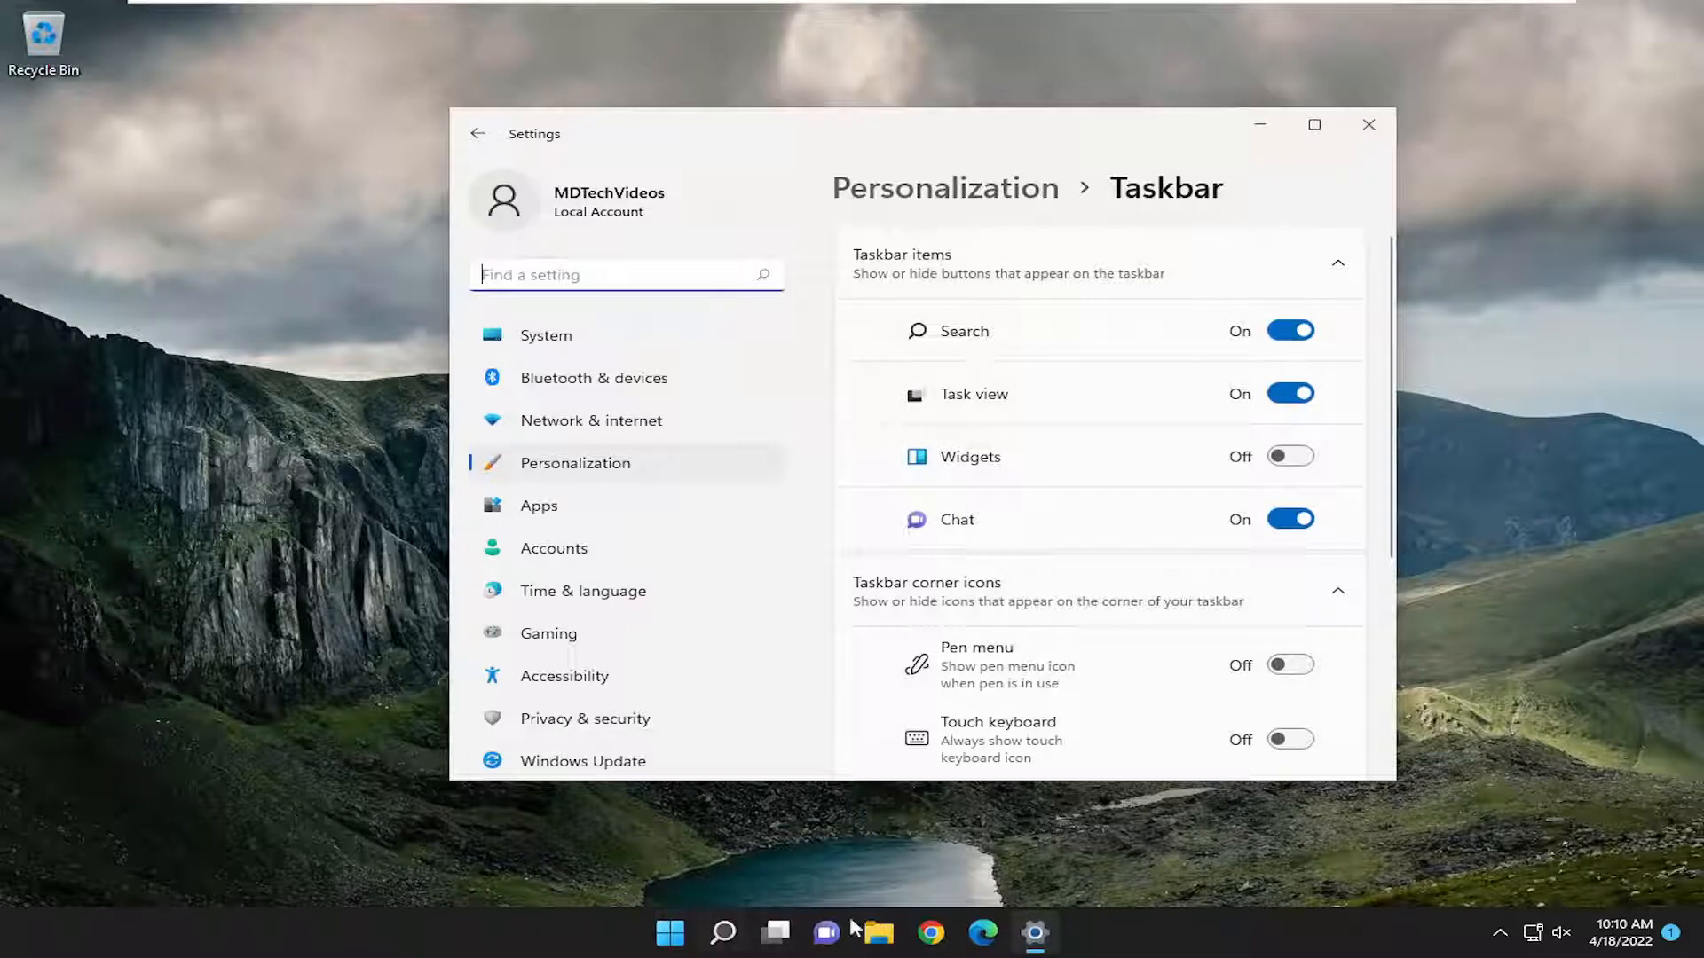
Step: Bring up the taskbar's context menu to reach its settings
{"action": "right_click", "coordinate": [724, 932]}
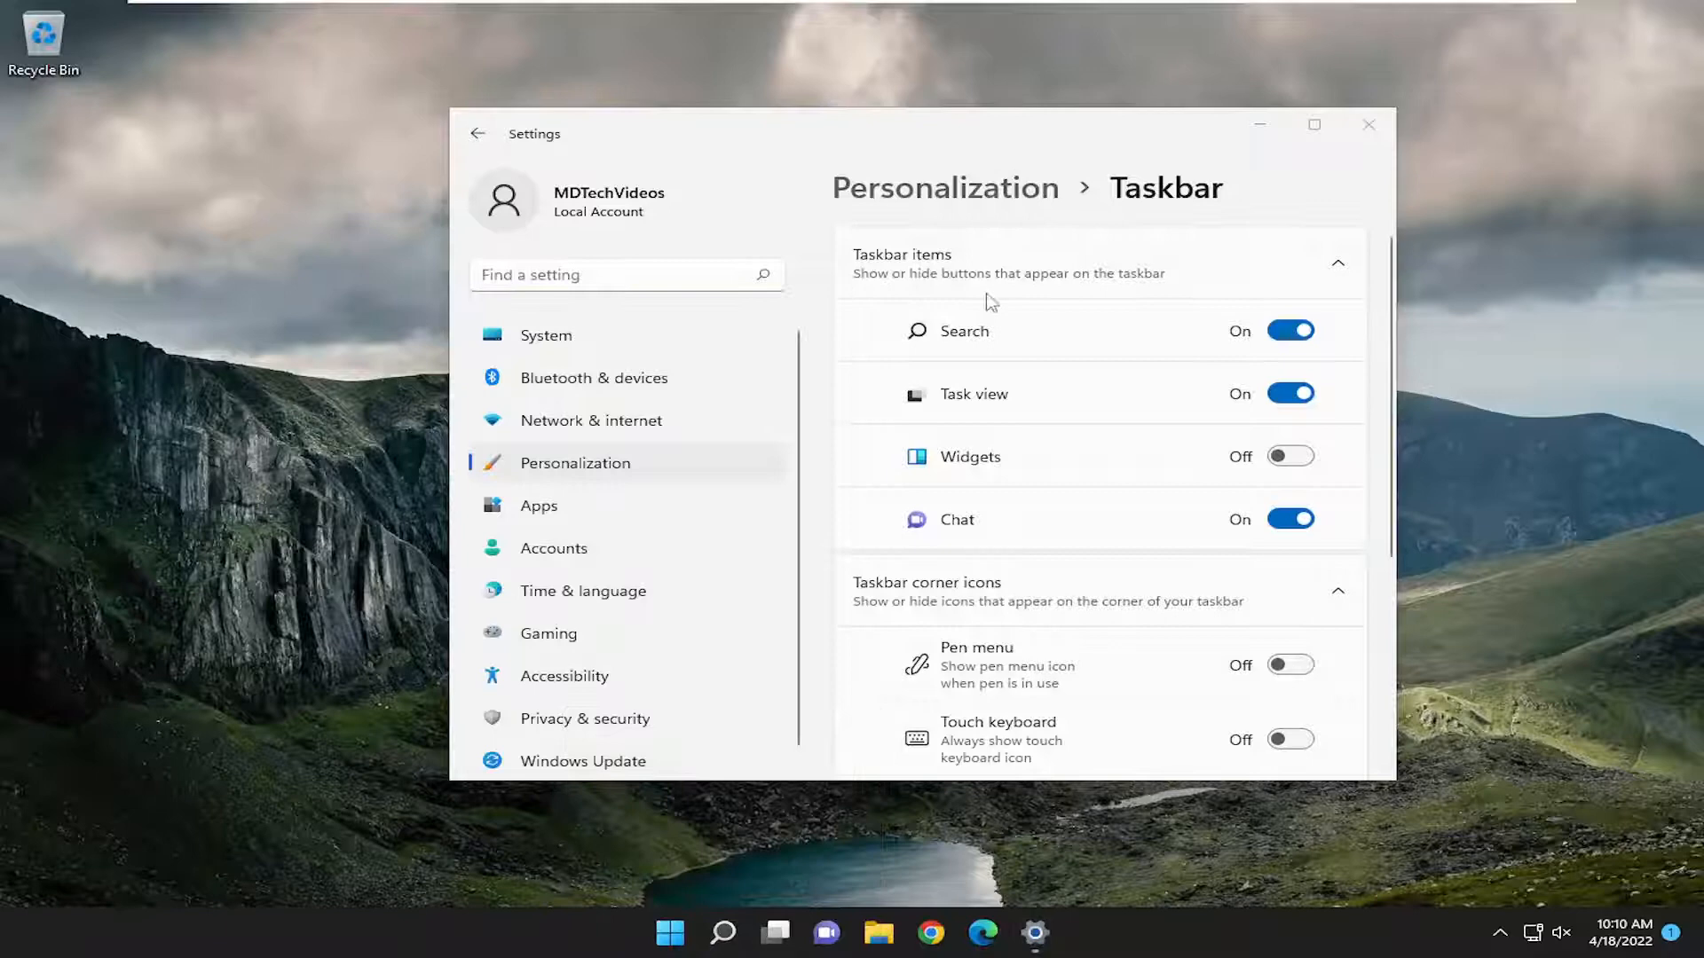
{"action": "mouse_move", "coordinate": [974, 397]}
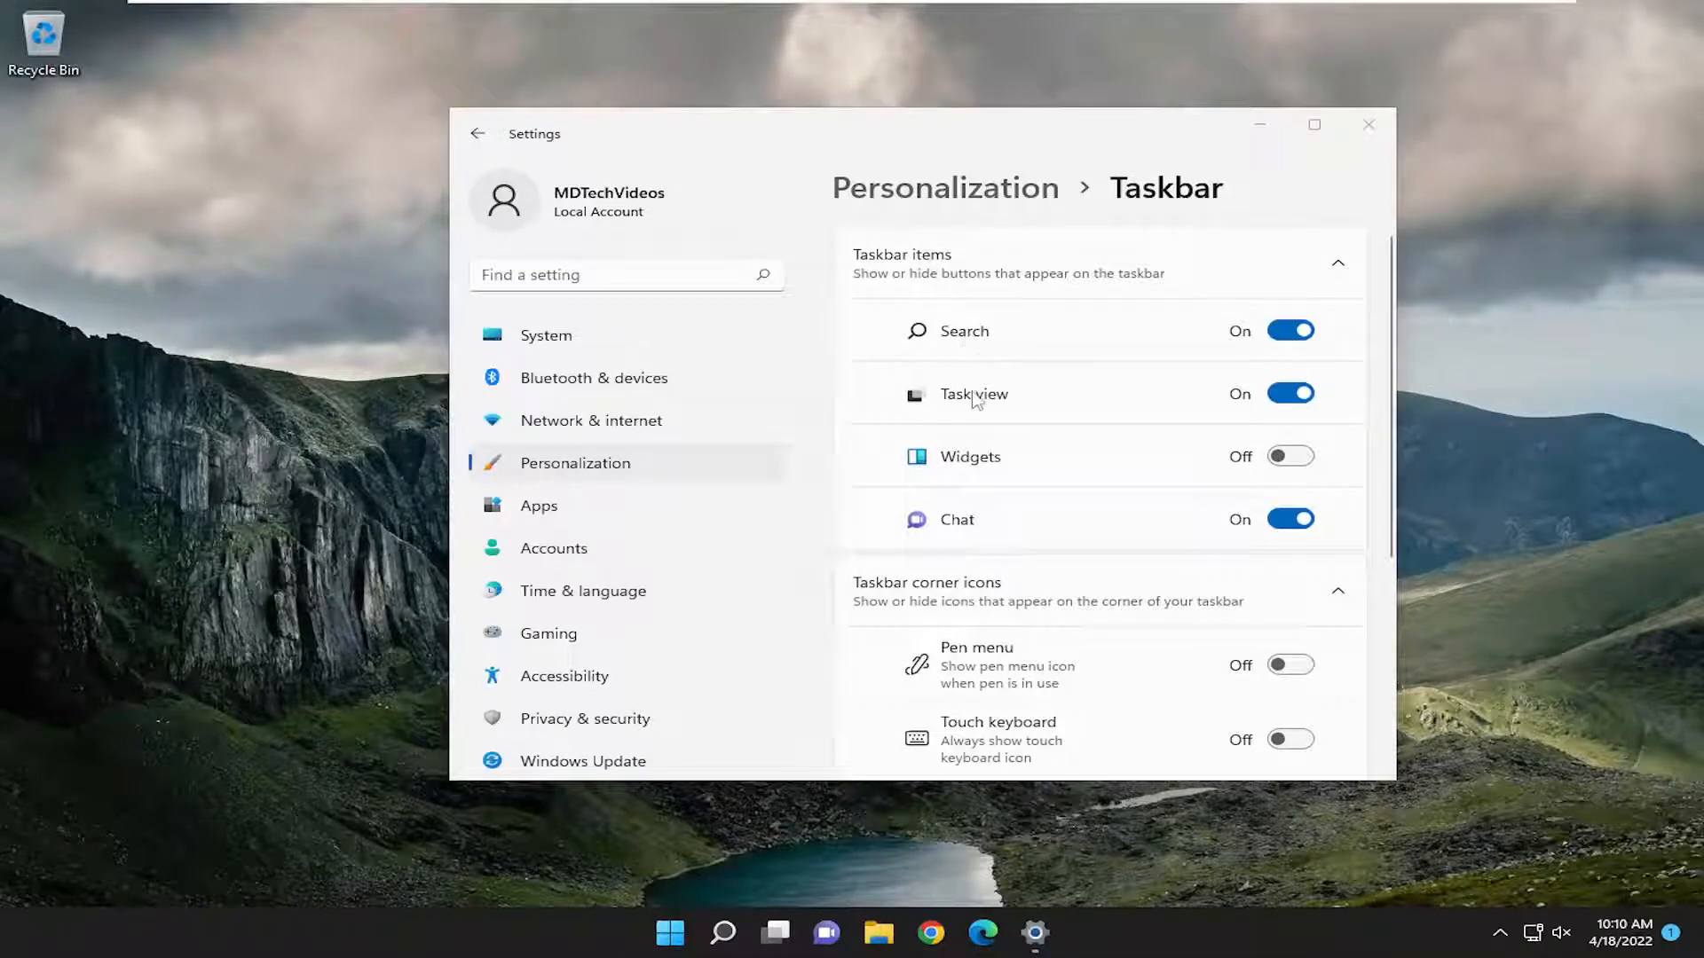
{"action": "mouse_move", "coordinate": [985, 529]}
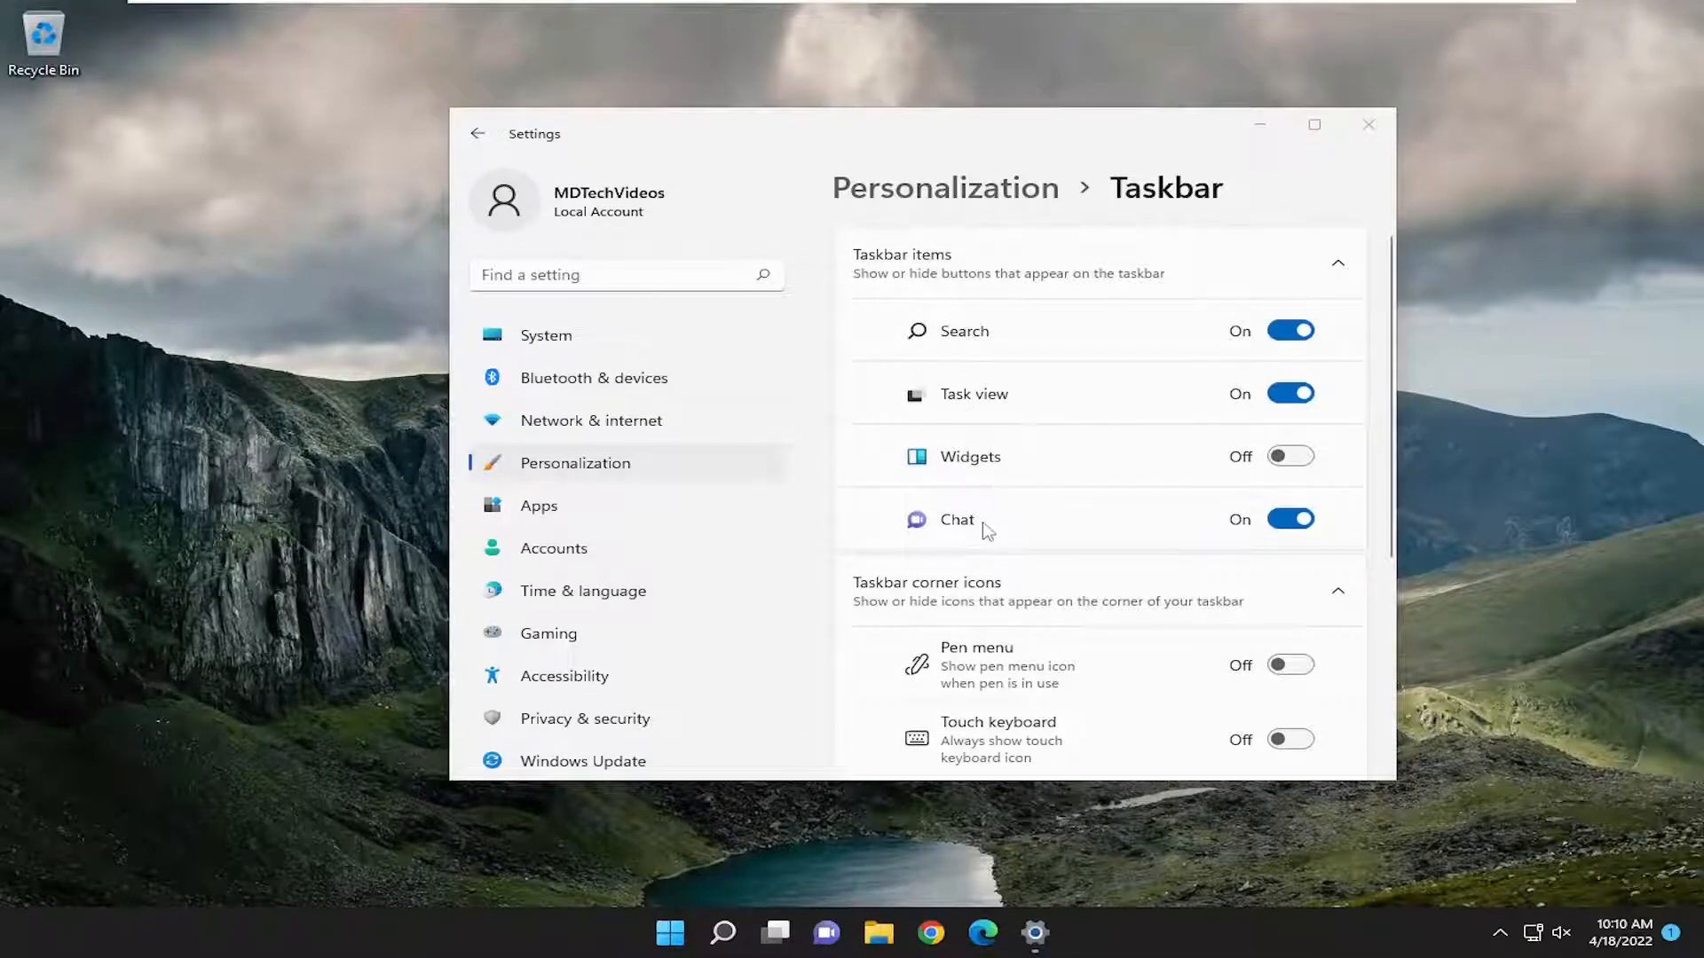
{"action": "scroll", "scroll_direction": "down", "scroll_amount": 3}
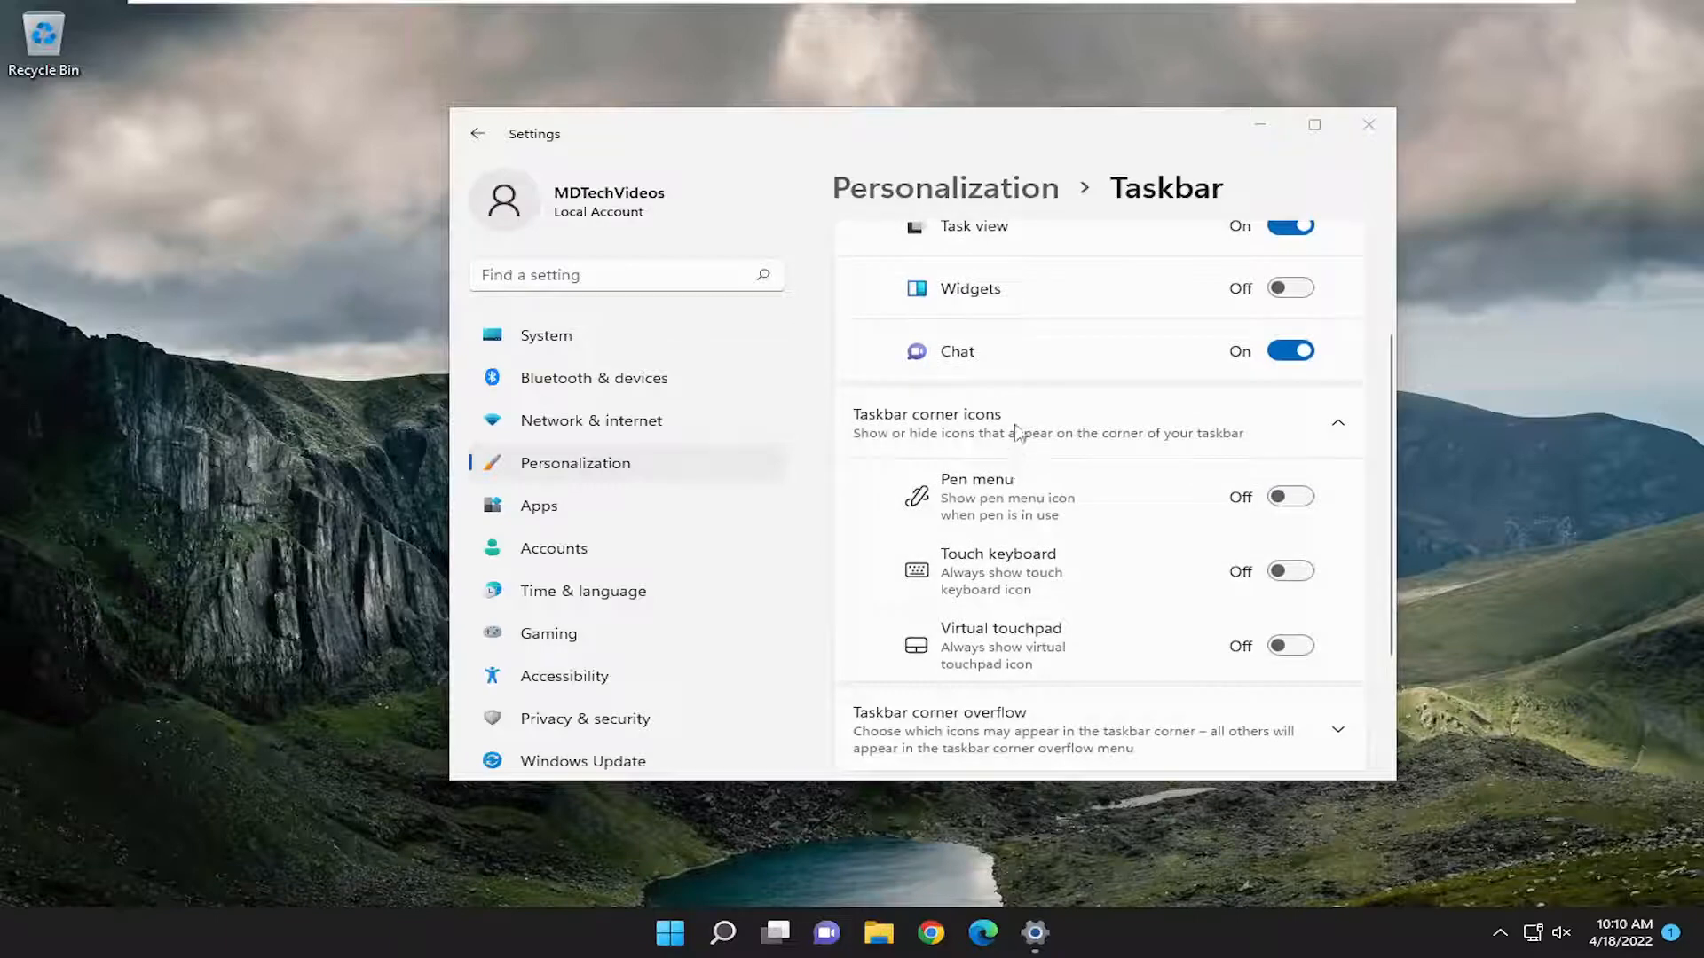
{"action": "scroll", "scroll_direction": "down", "scroll_amount": 3}
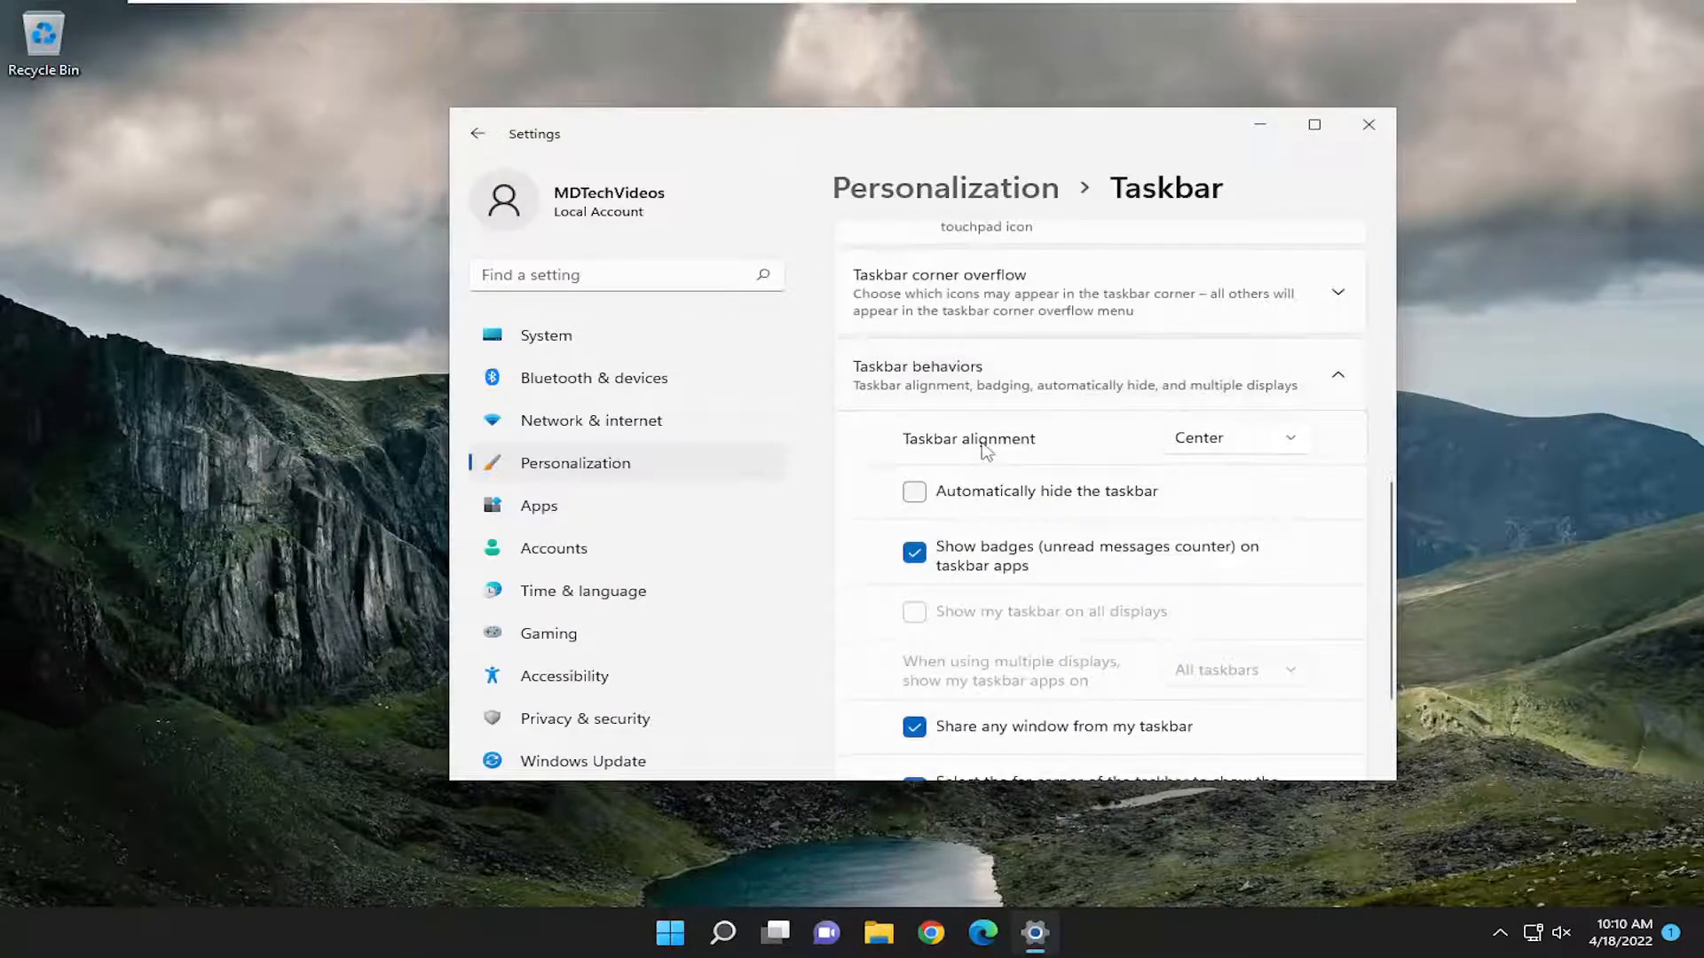
{"action": "left_click", "coordinate": [1235, 437]}
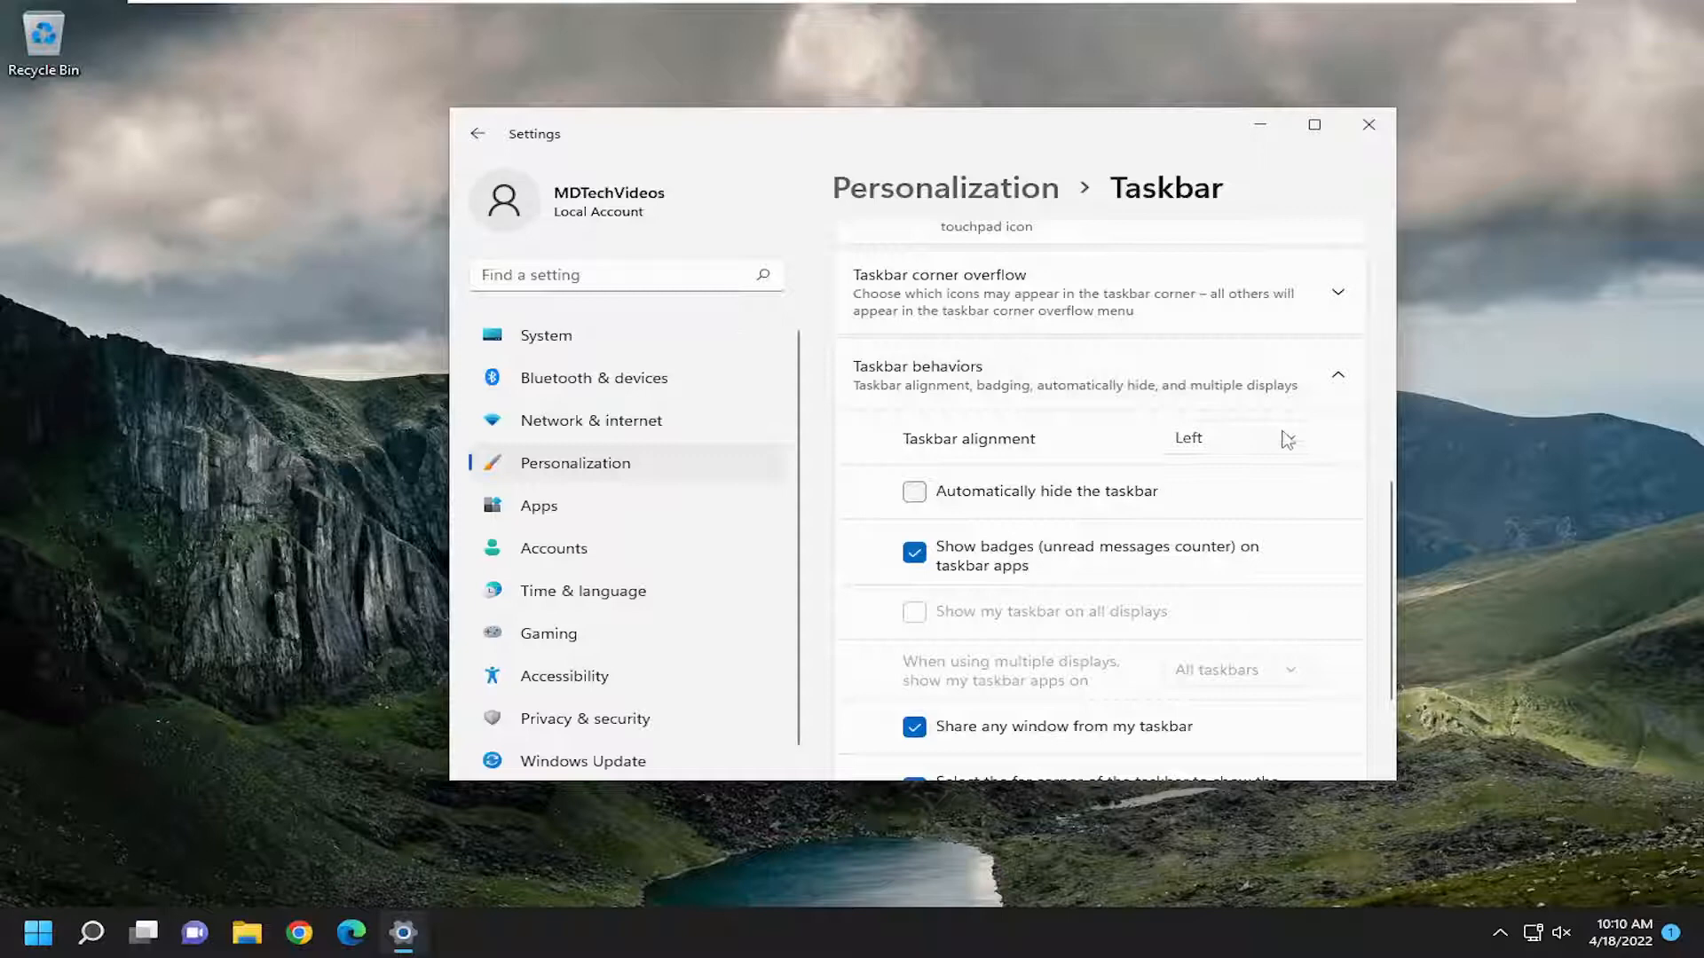
{"action": "left_click", "coordinate": [1231, 438]}
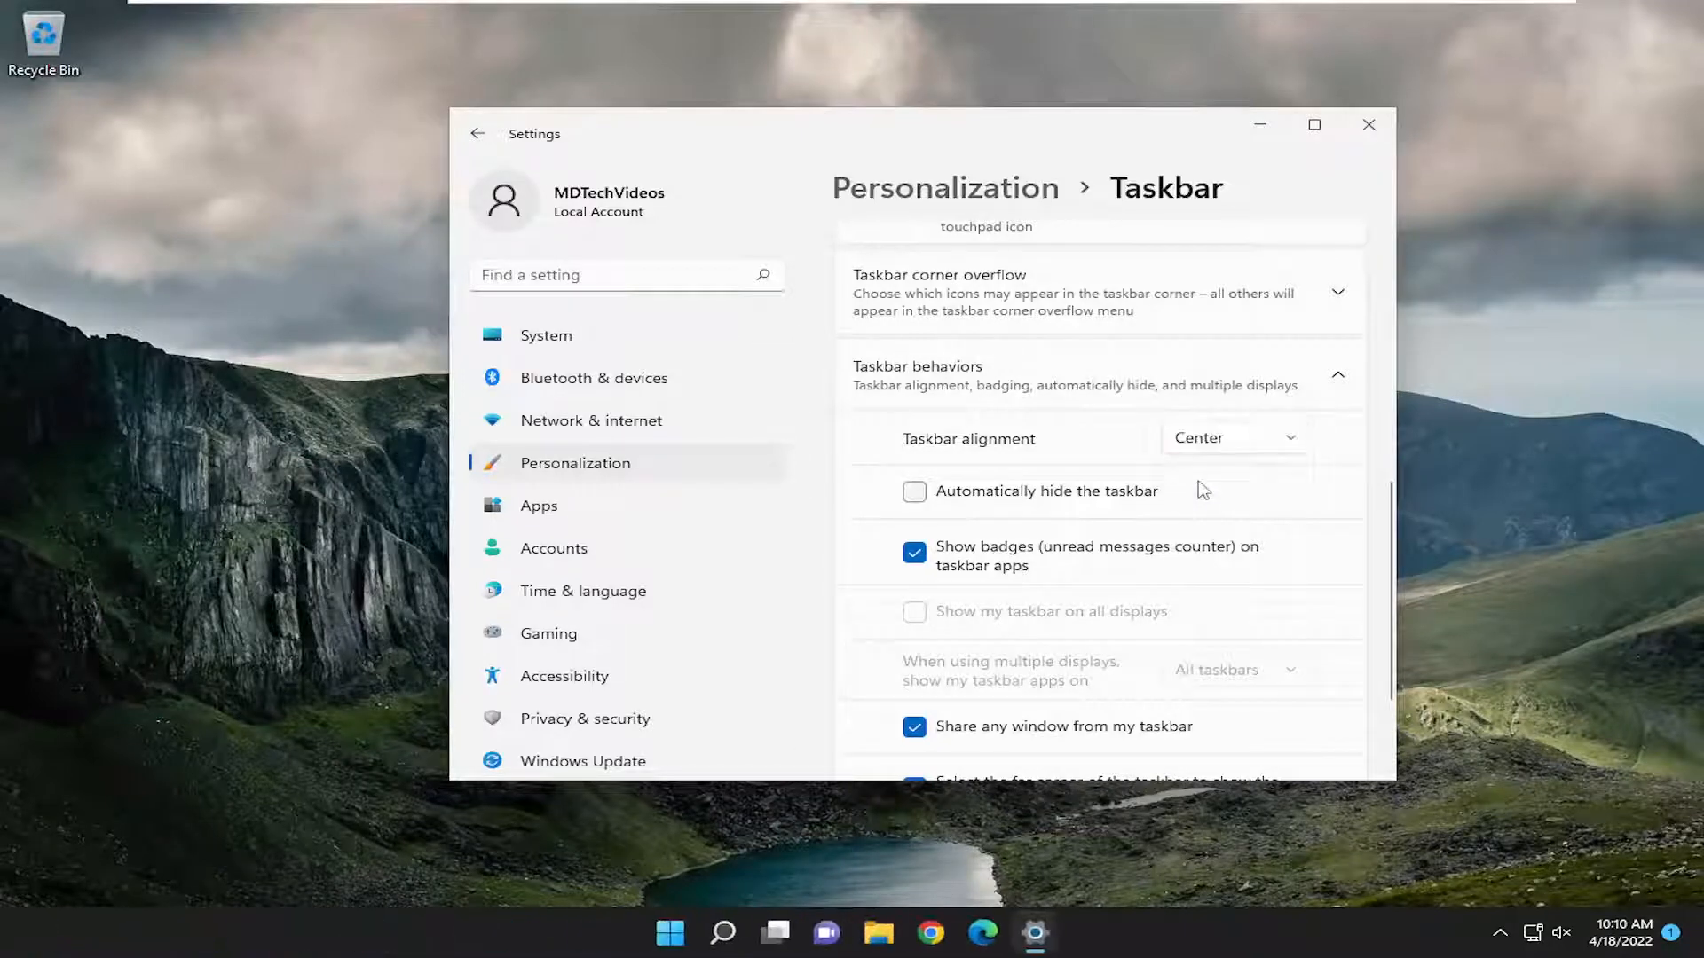
{"action": "mouse_move", "coordinate": [1175, 489]}
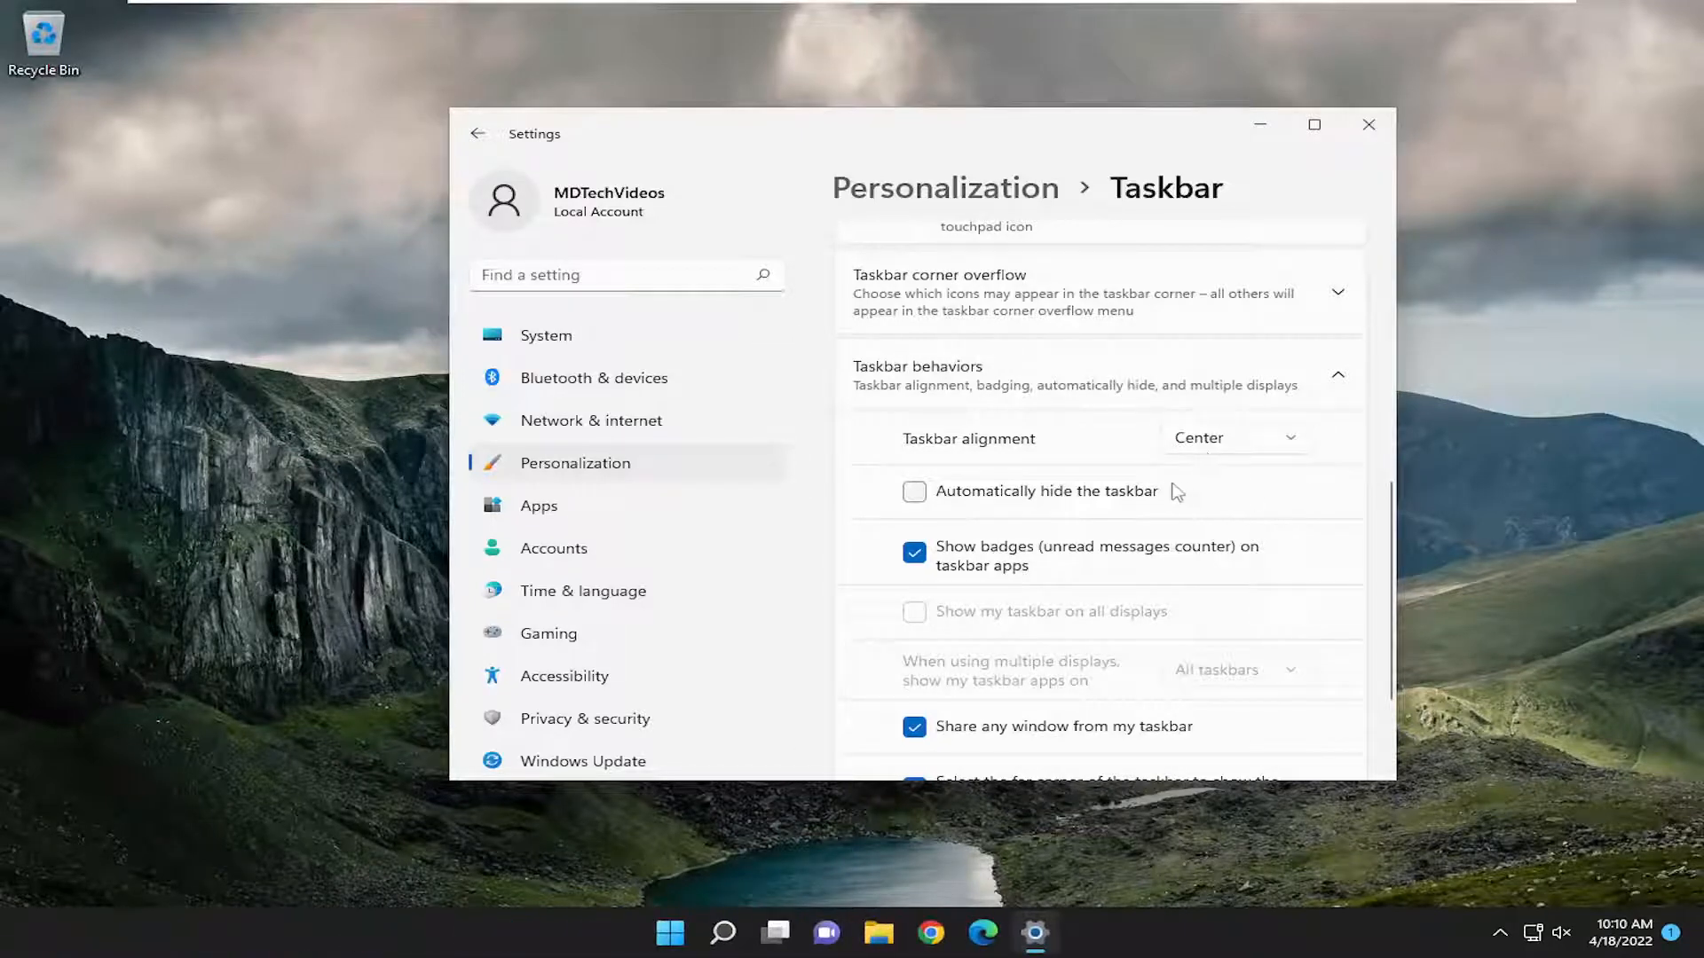
{"action": "scroll", "scroll_direction": "down", "scroll_amount": 3}
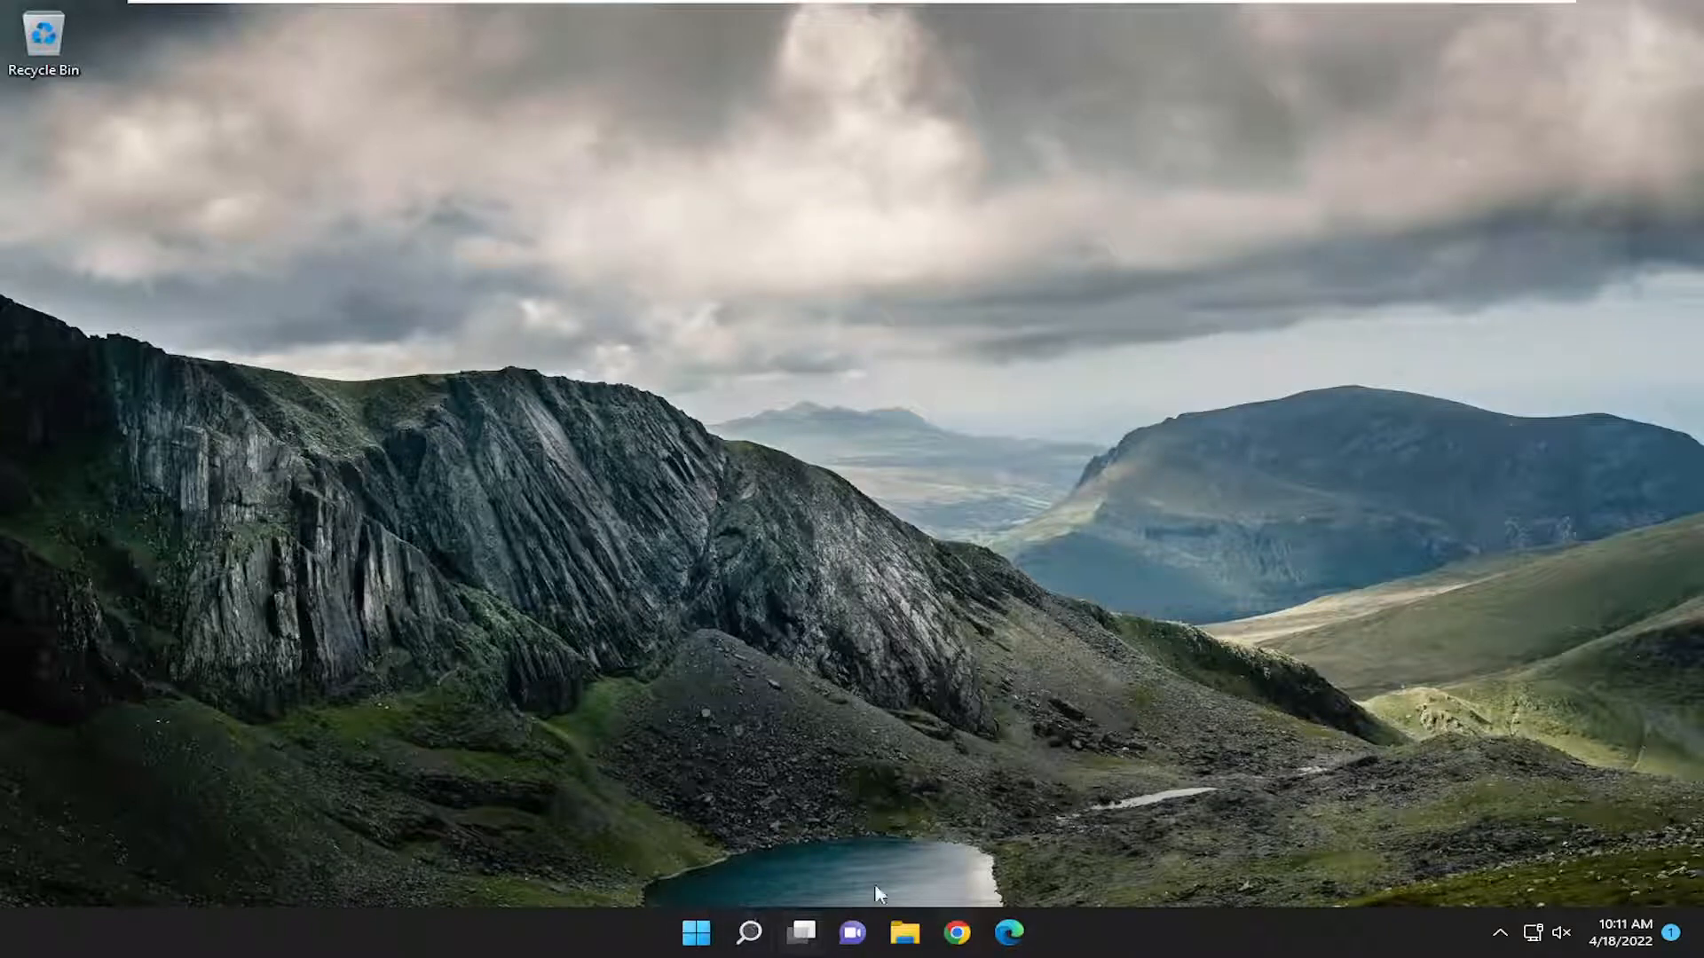
Step: Search 'firewall' and pin Windows Defender Firewall to the taskbar
{"action": "left_click", "coordinate": [747, 933]}
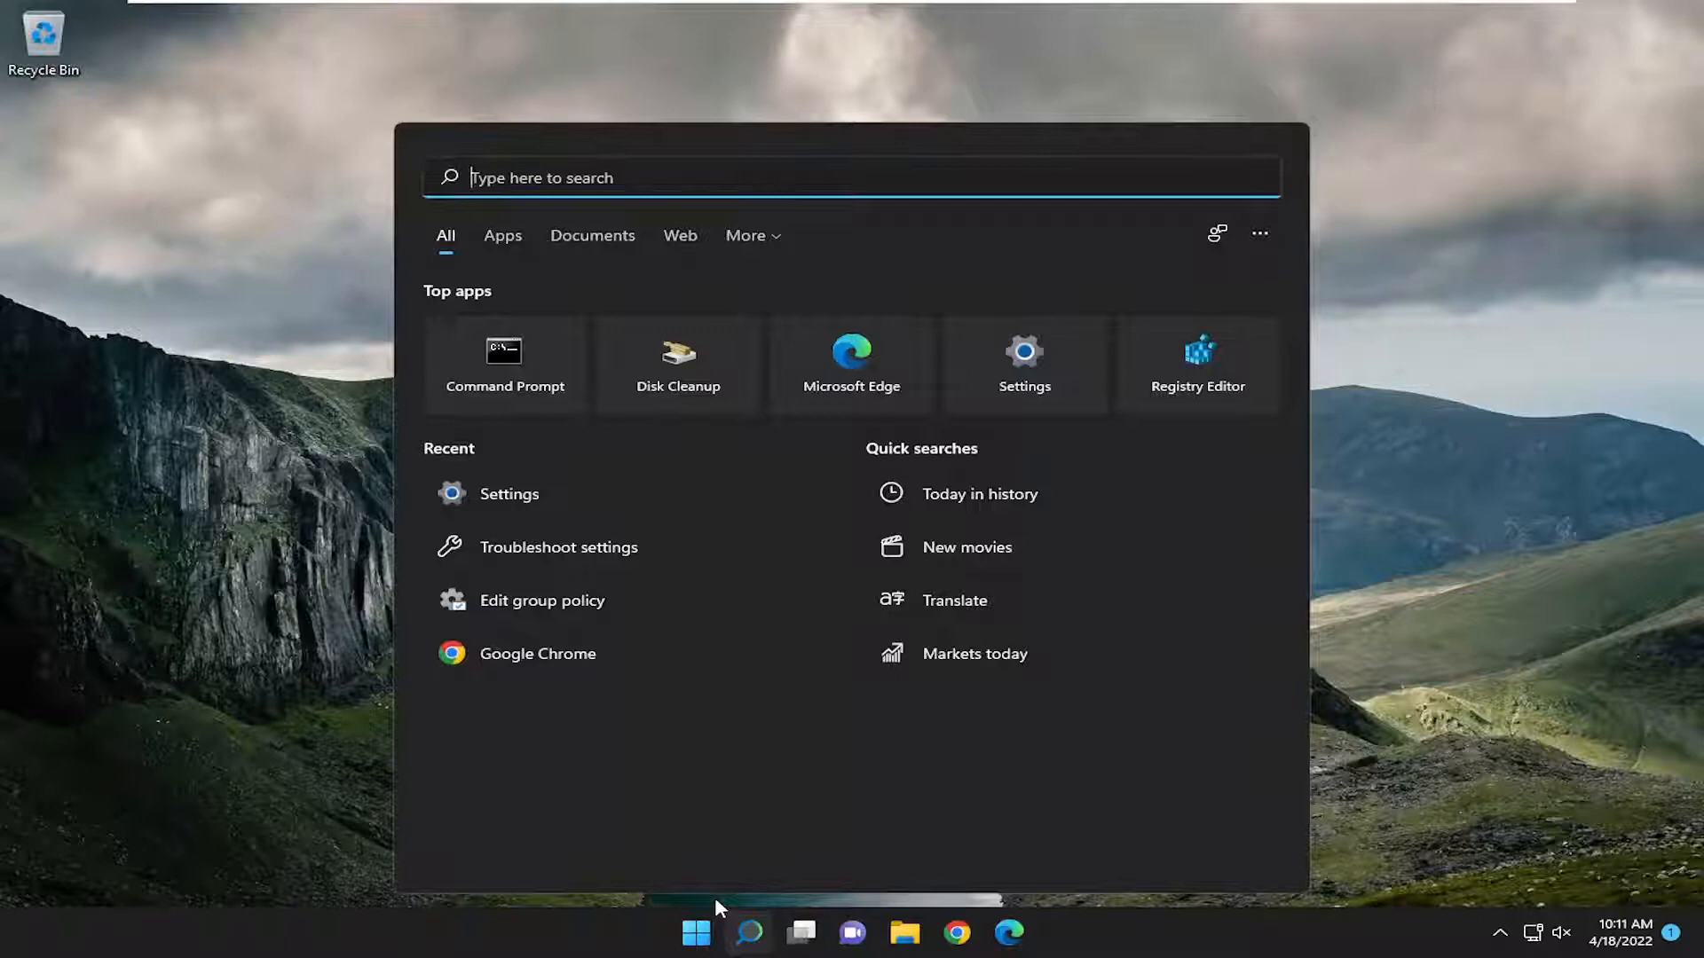
{"action": "type", "text": "firefox"}
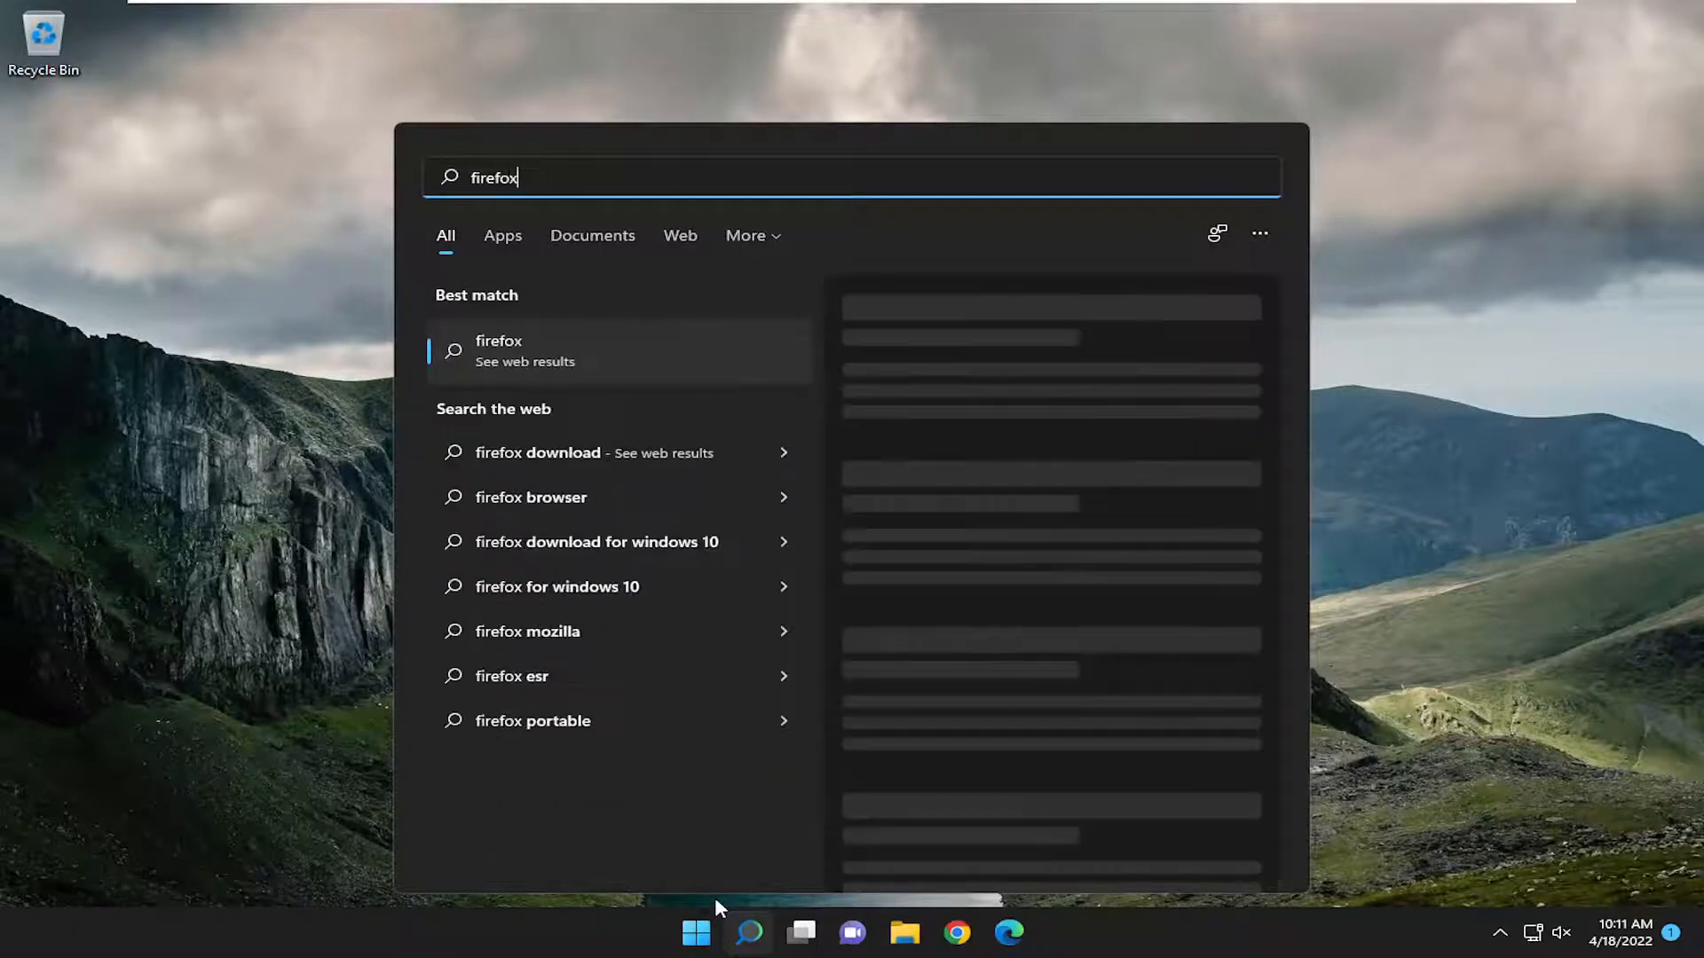
{"action": "type", "text": "firewall"}
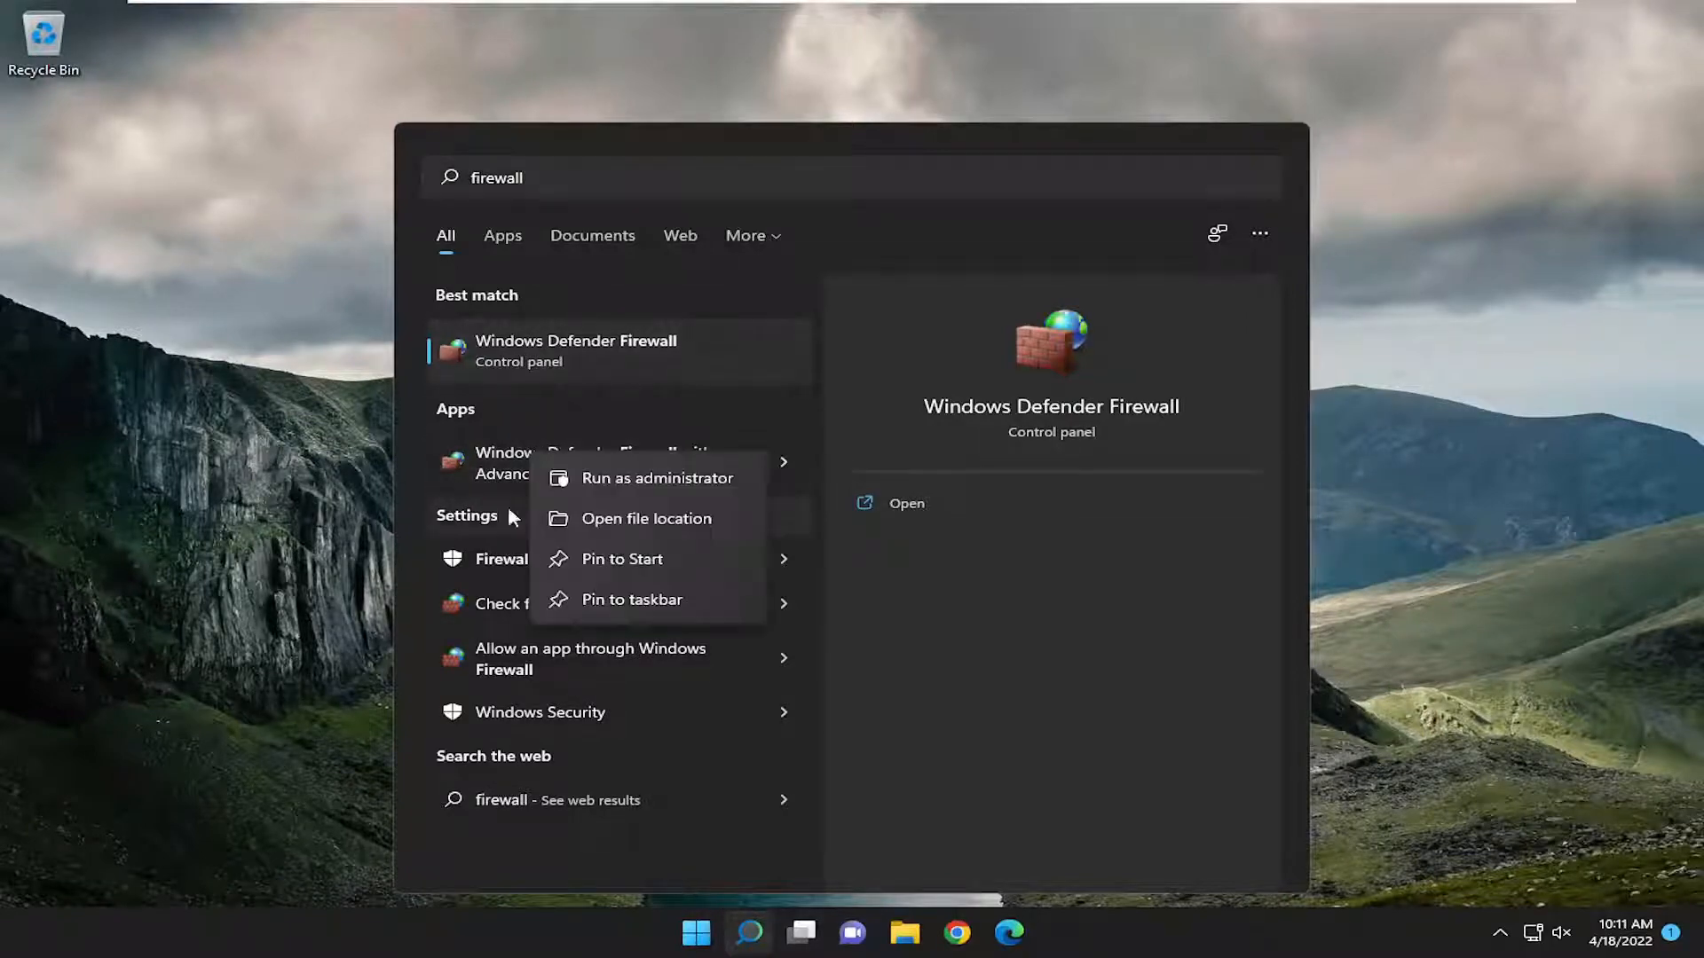
{"action": "mouse_move", "coordinate": [622, 611]}
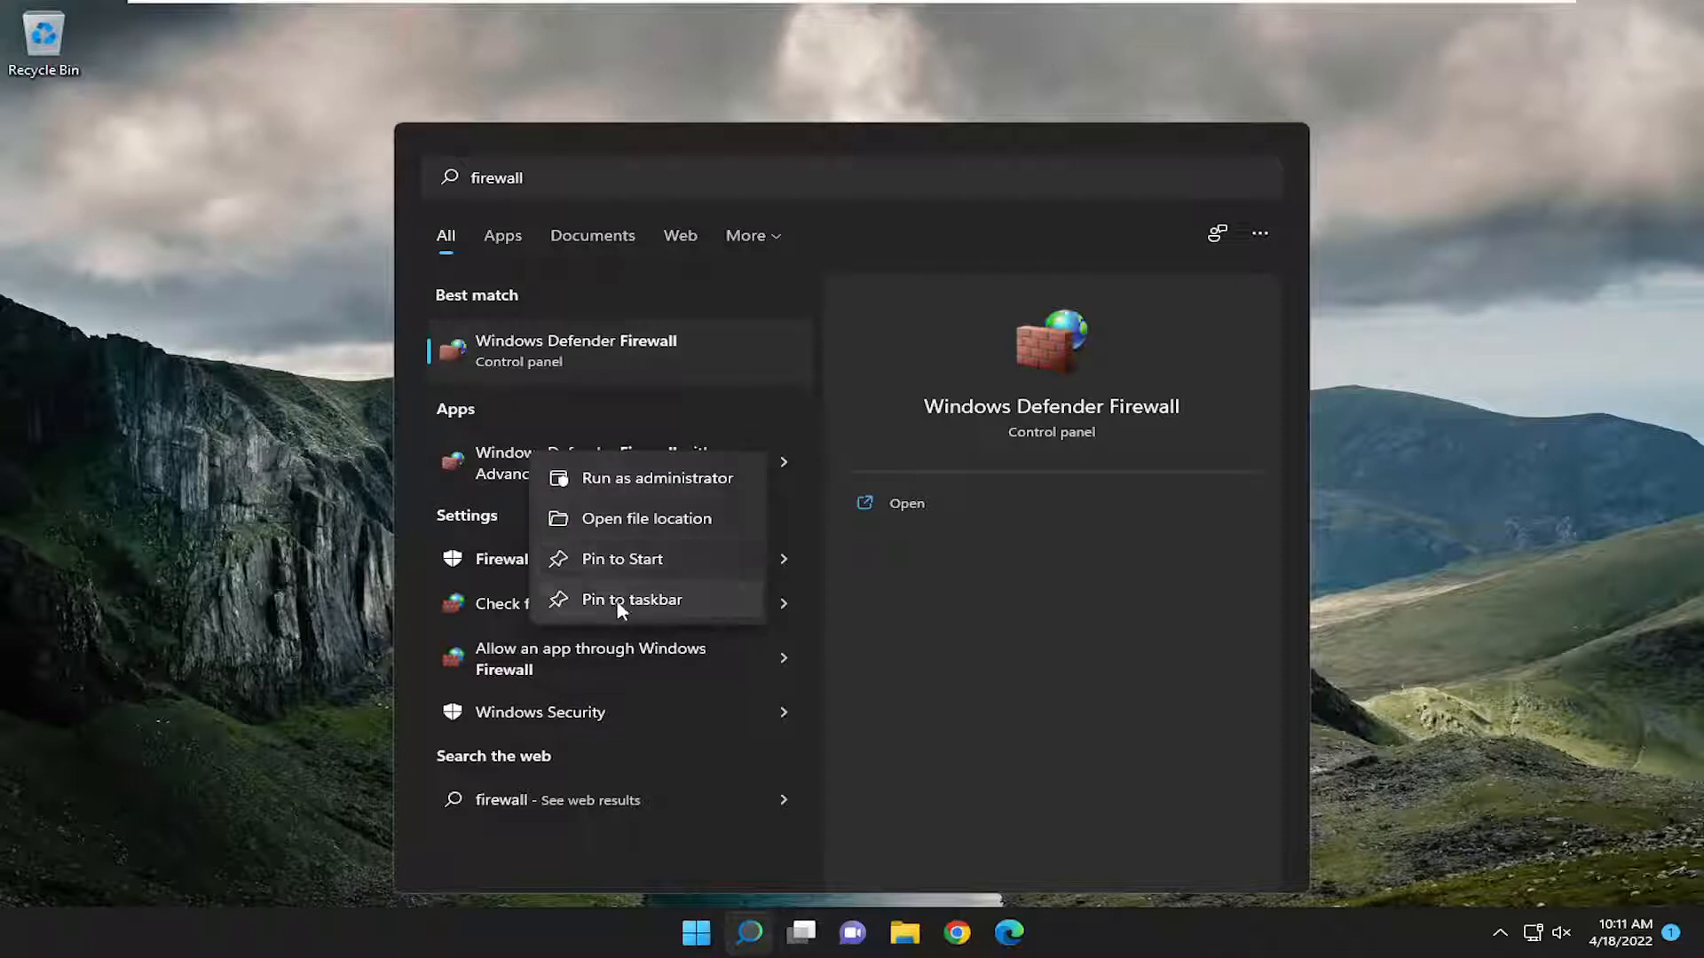
{"action": "left_click", "coordinate": [632, 600]}
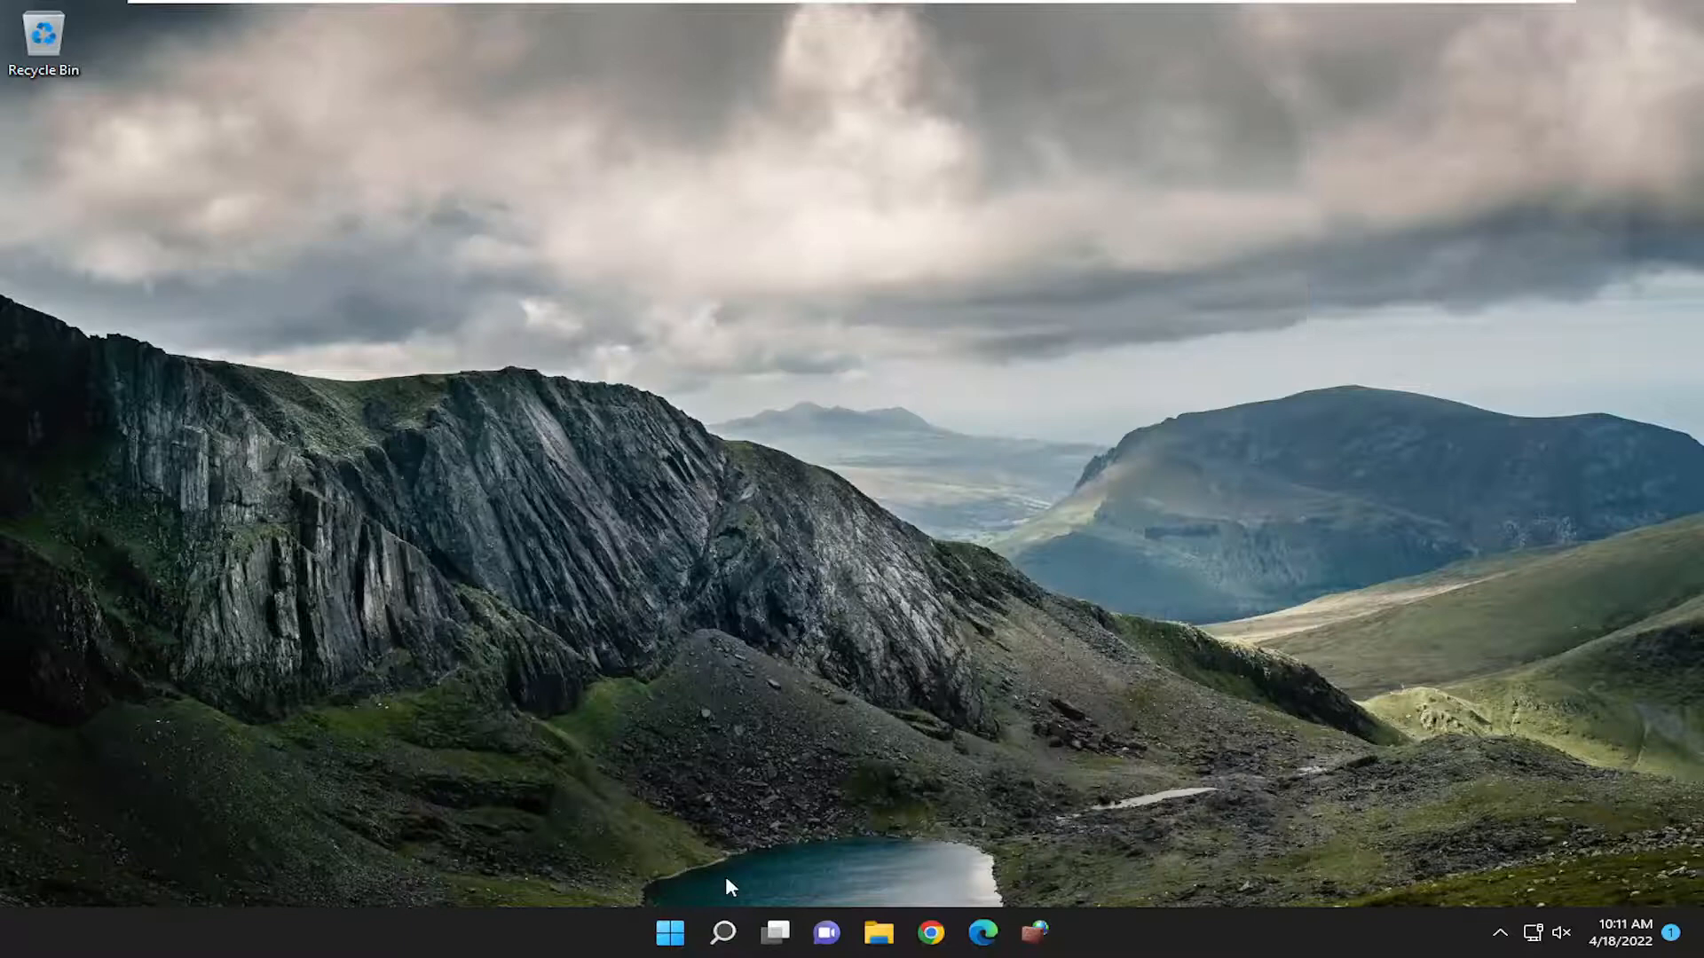
{"action": "mouse_move", "coordinate": [581, 944]}
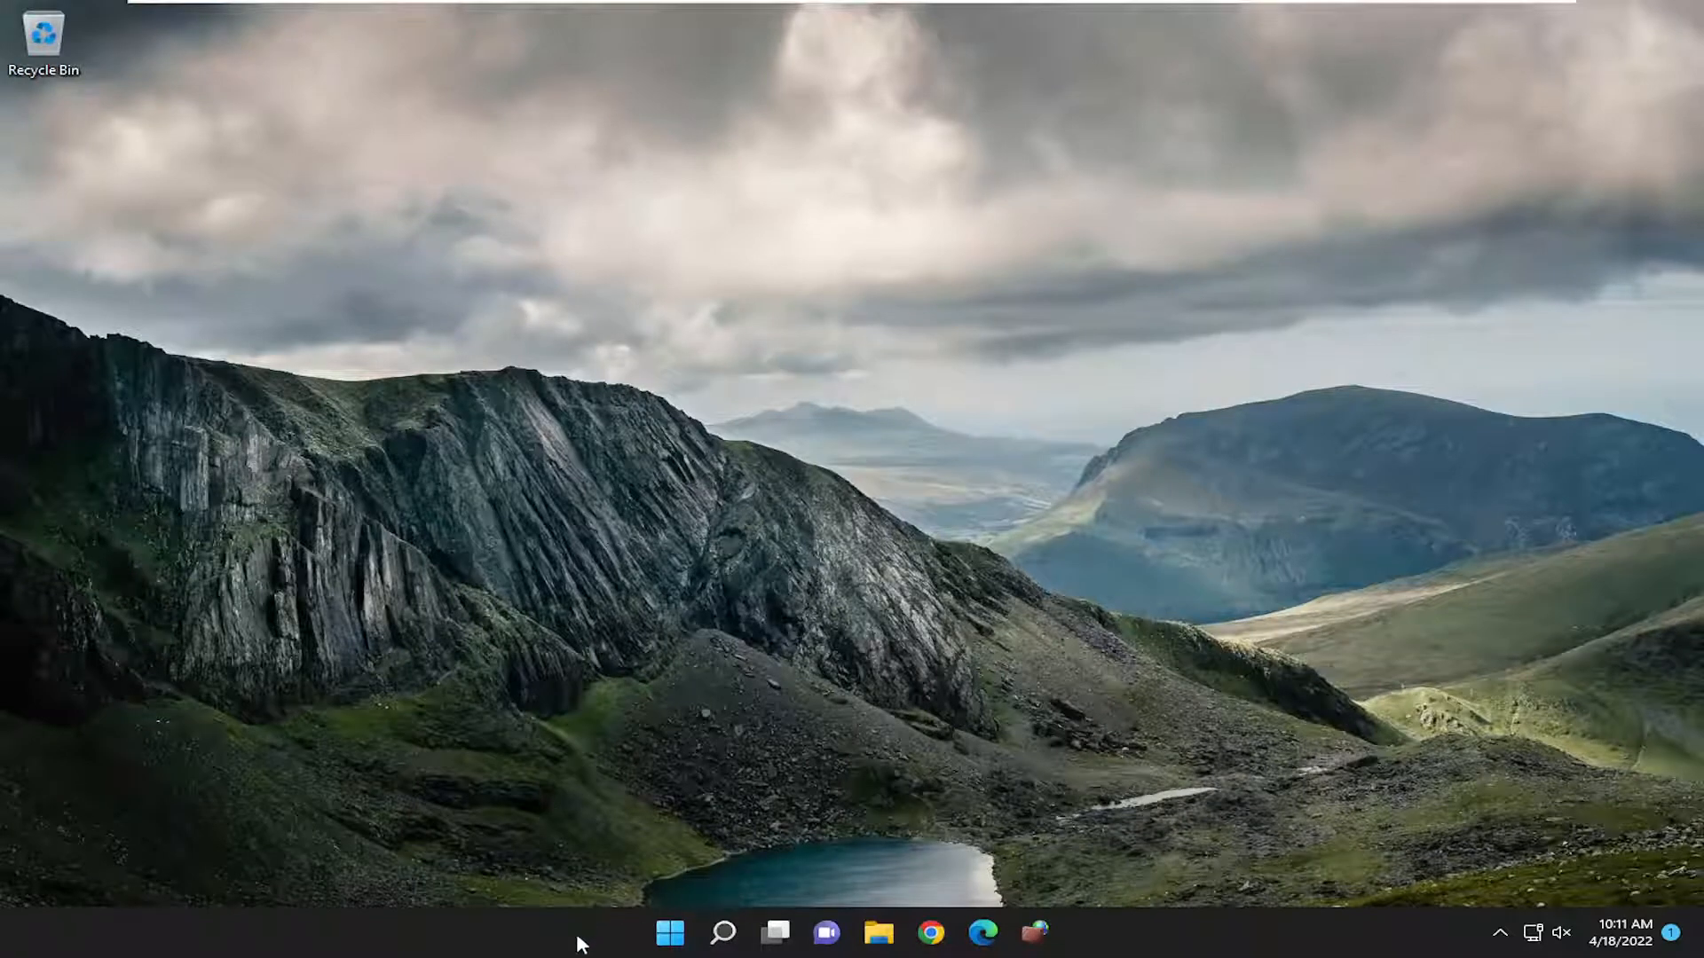
{"action": "mouse_move", "coordinate": [516, 944]}
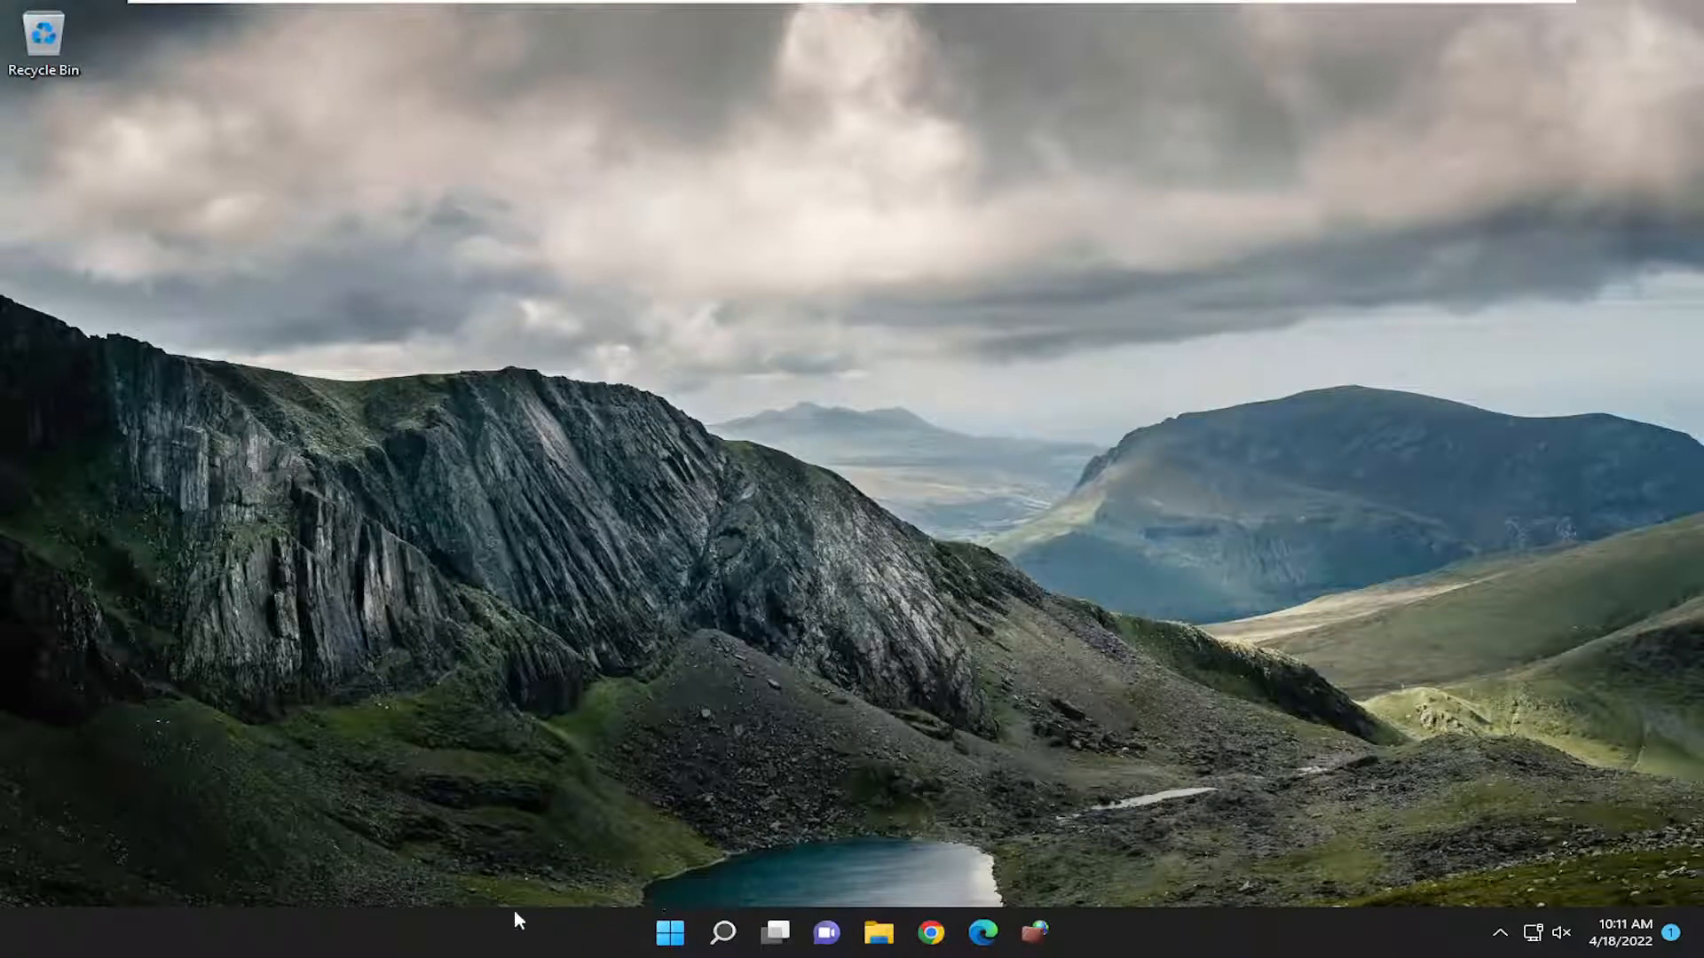
{"action": "mouse_move", "coordinate": [557, 955]}
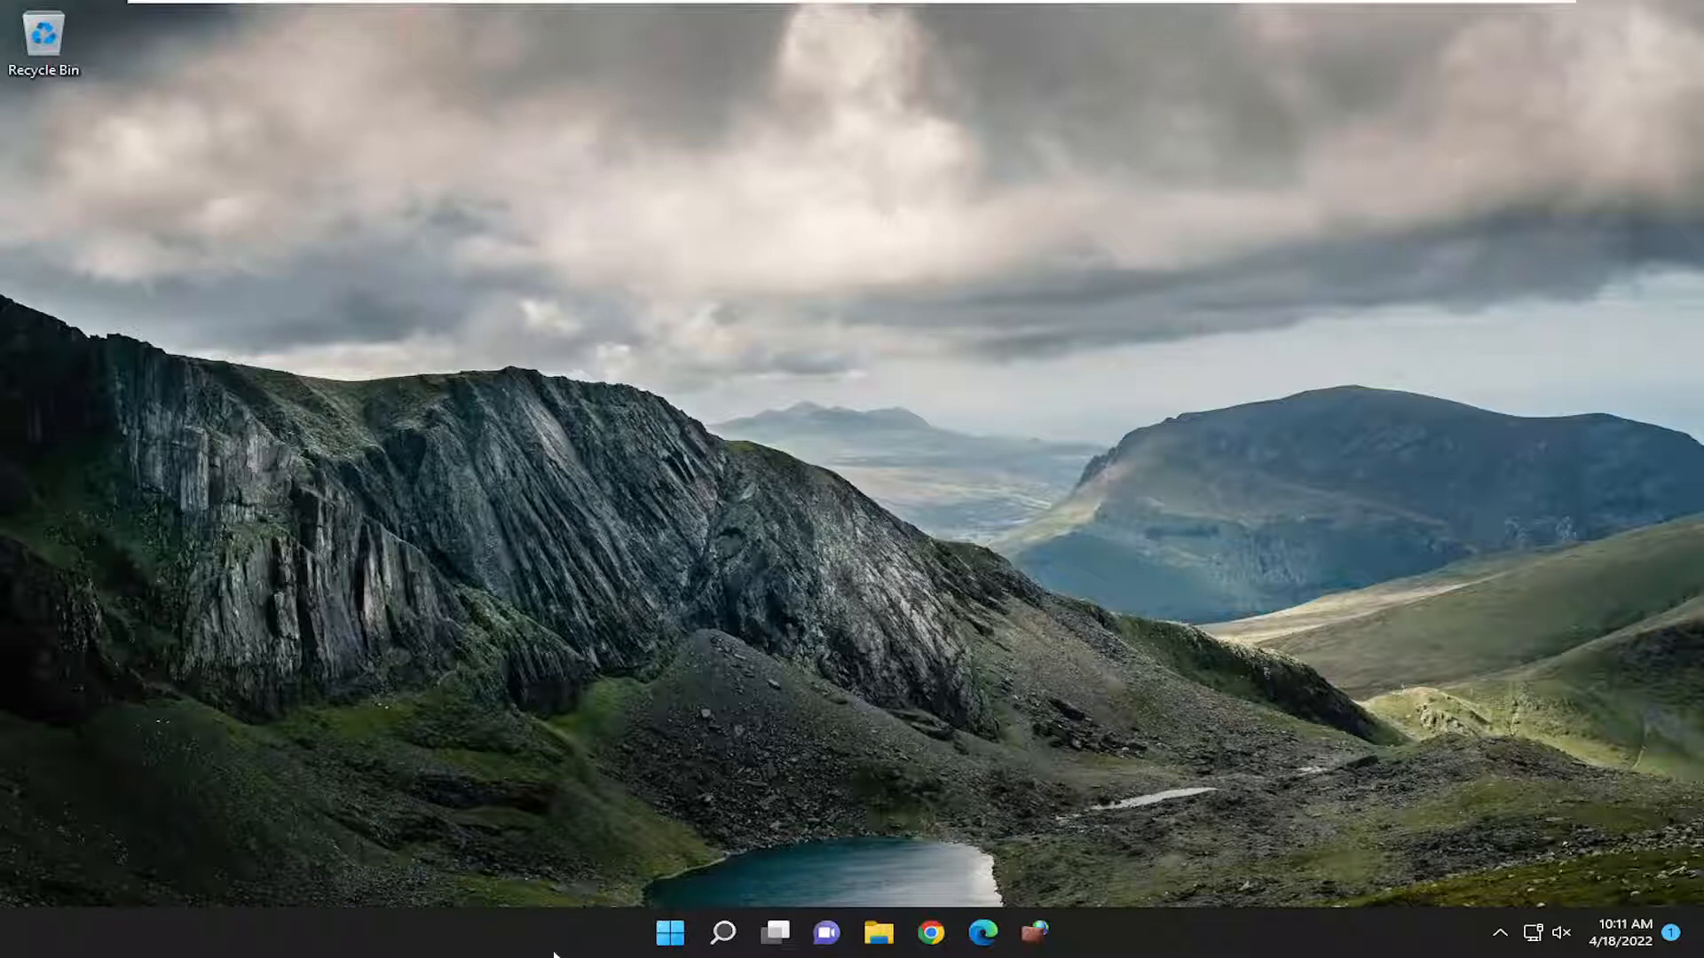
{"action": "mouse_move", "coordinate": [724, 932]}
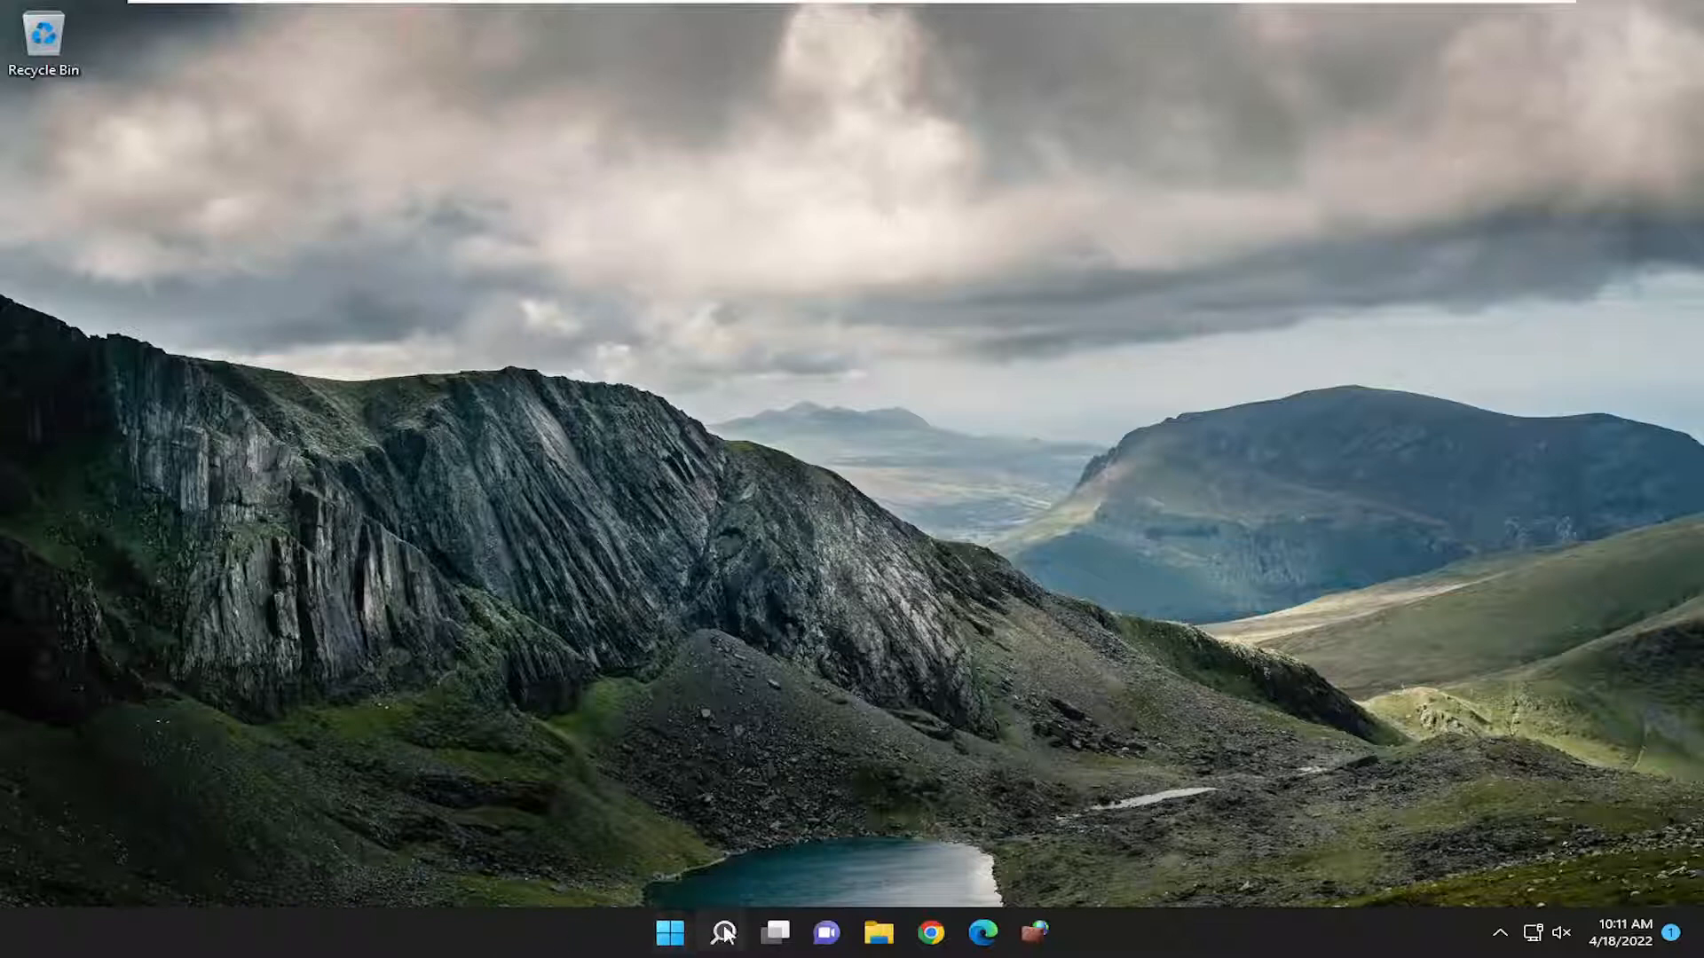
Step: Search 'sett', launch Settings and reach Personalization > Colors at the accent options
{"action": "type", "text": "settings"}
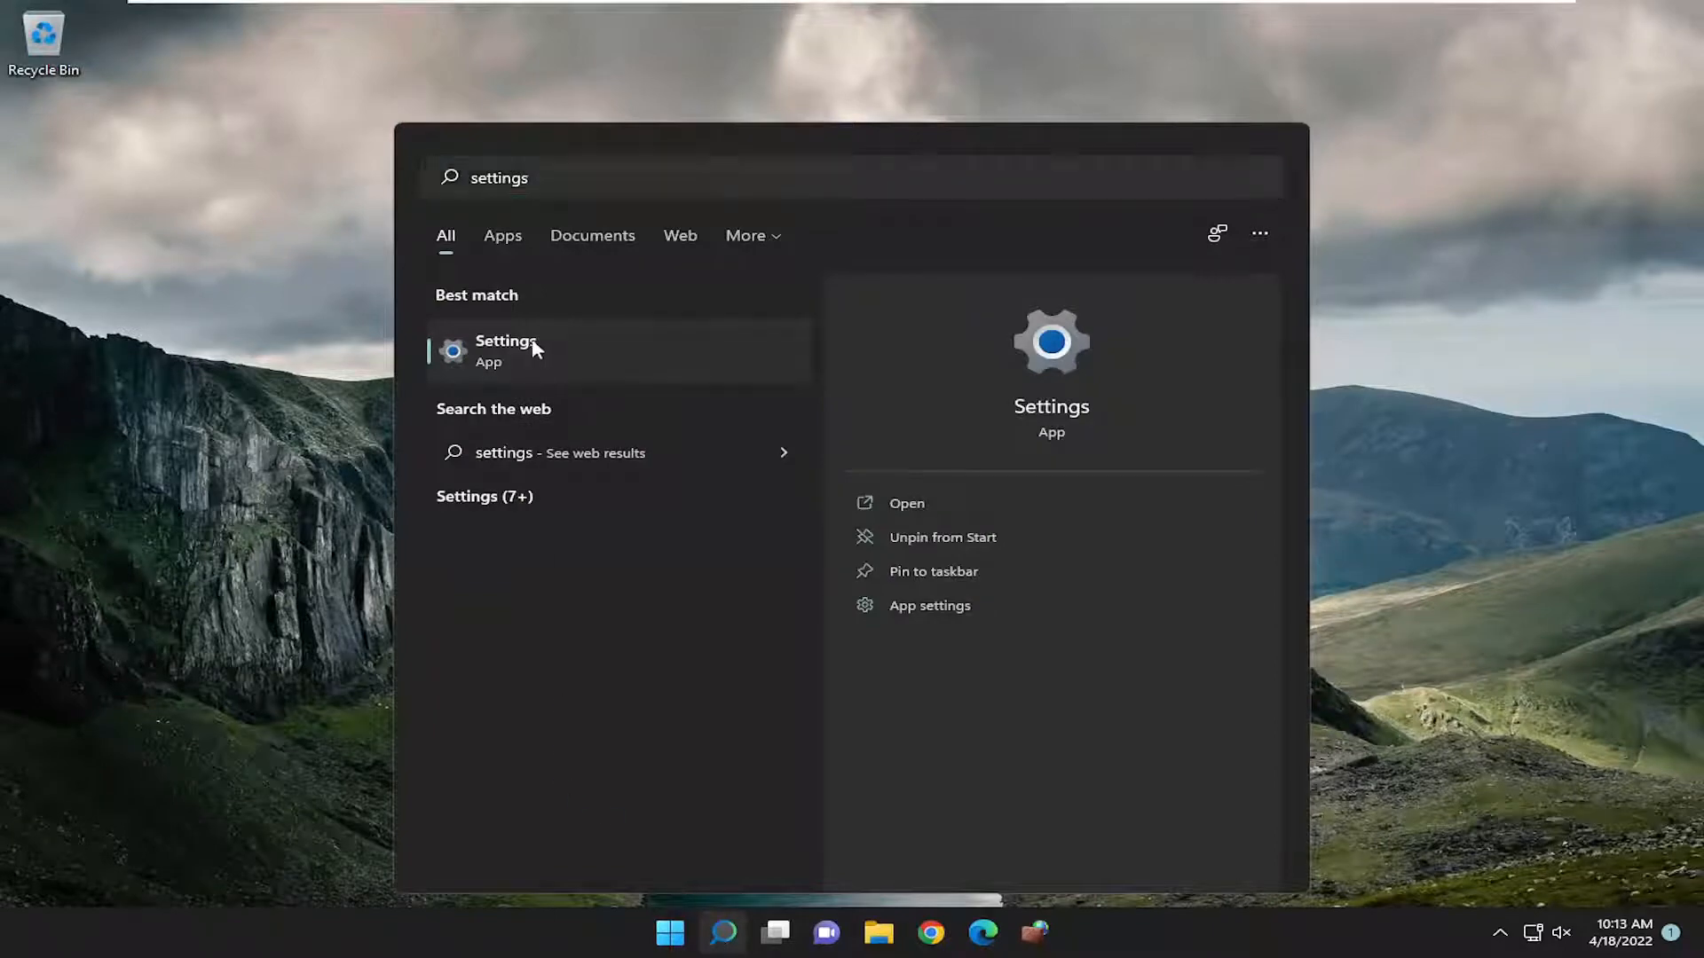
{"action": "left_click", "coordinate": [529, 350]}
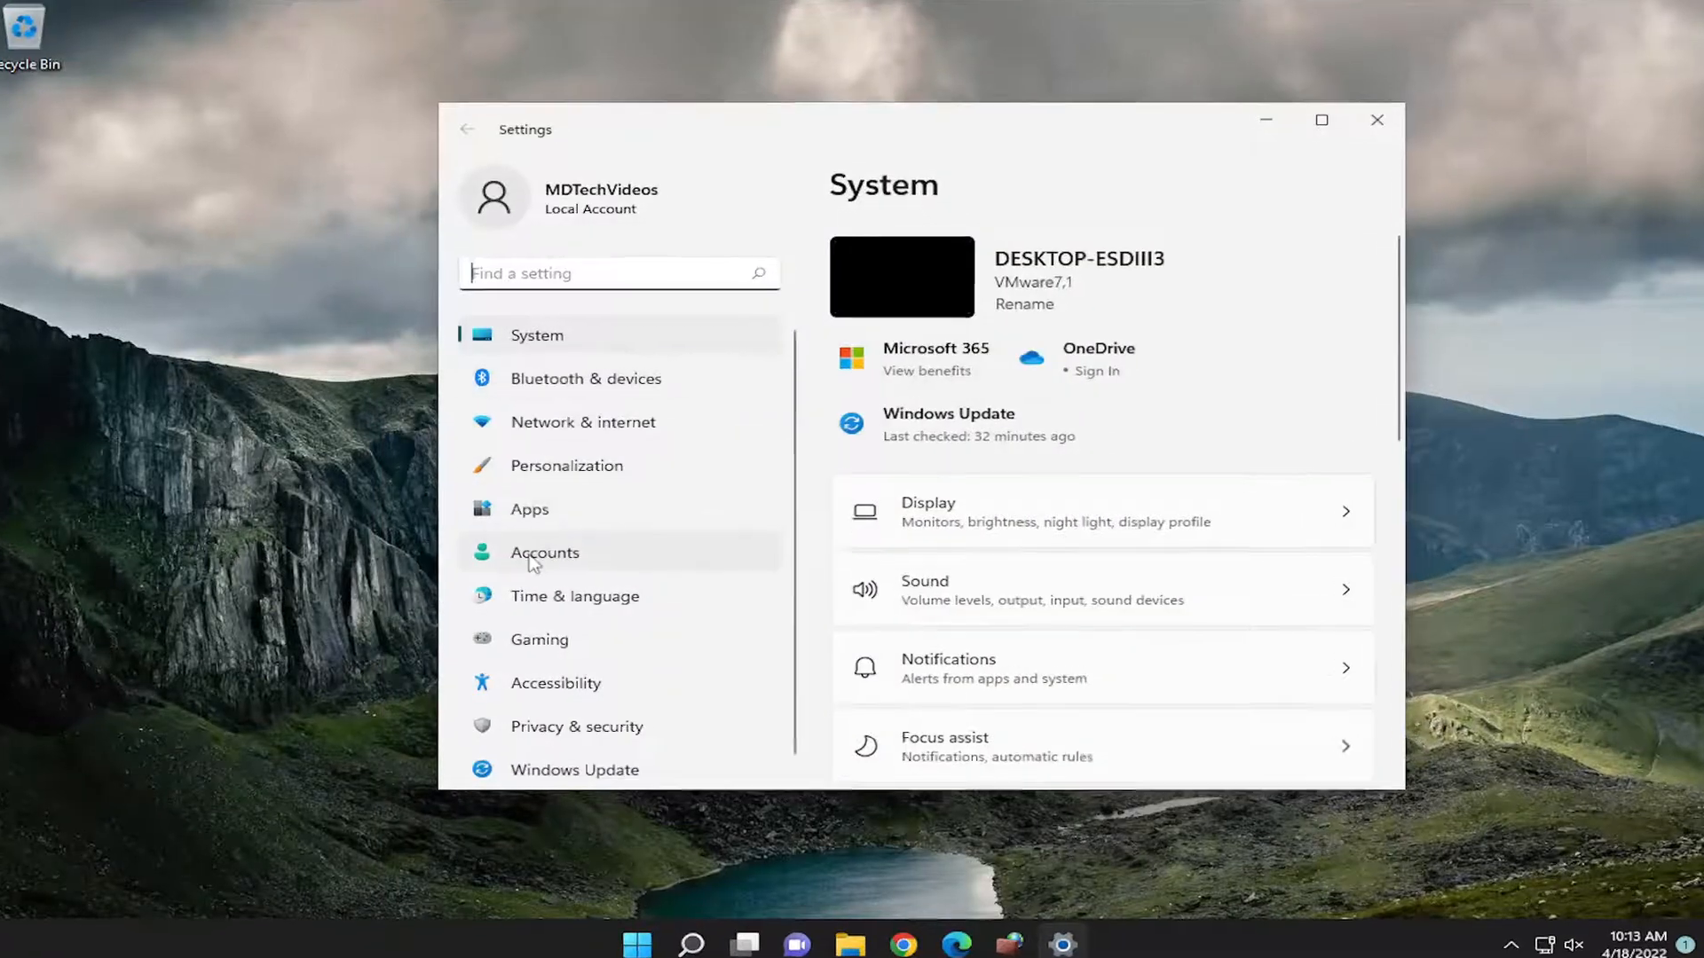
{"action": "left_click", "coordinate": [568, 465]}
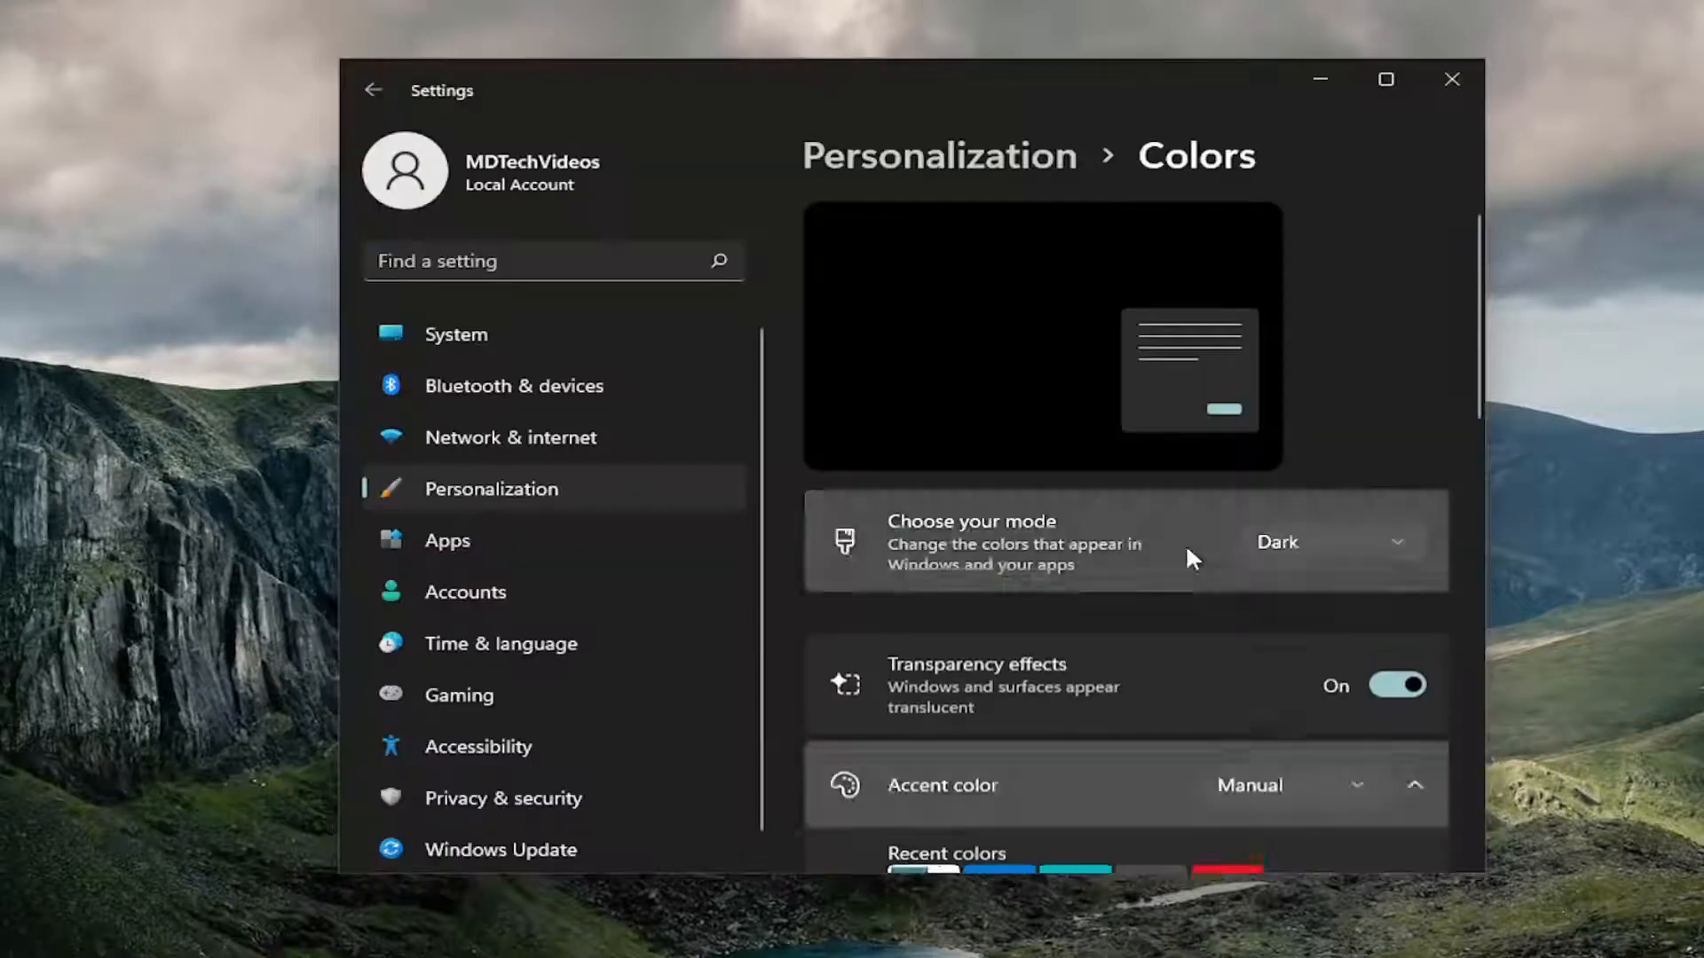
{"action": "scroll", "scroll_direction": "down", "scroll_amount": 3}
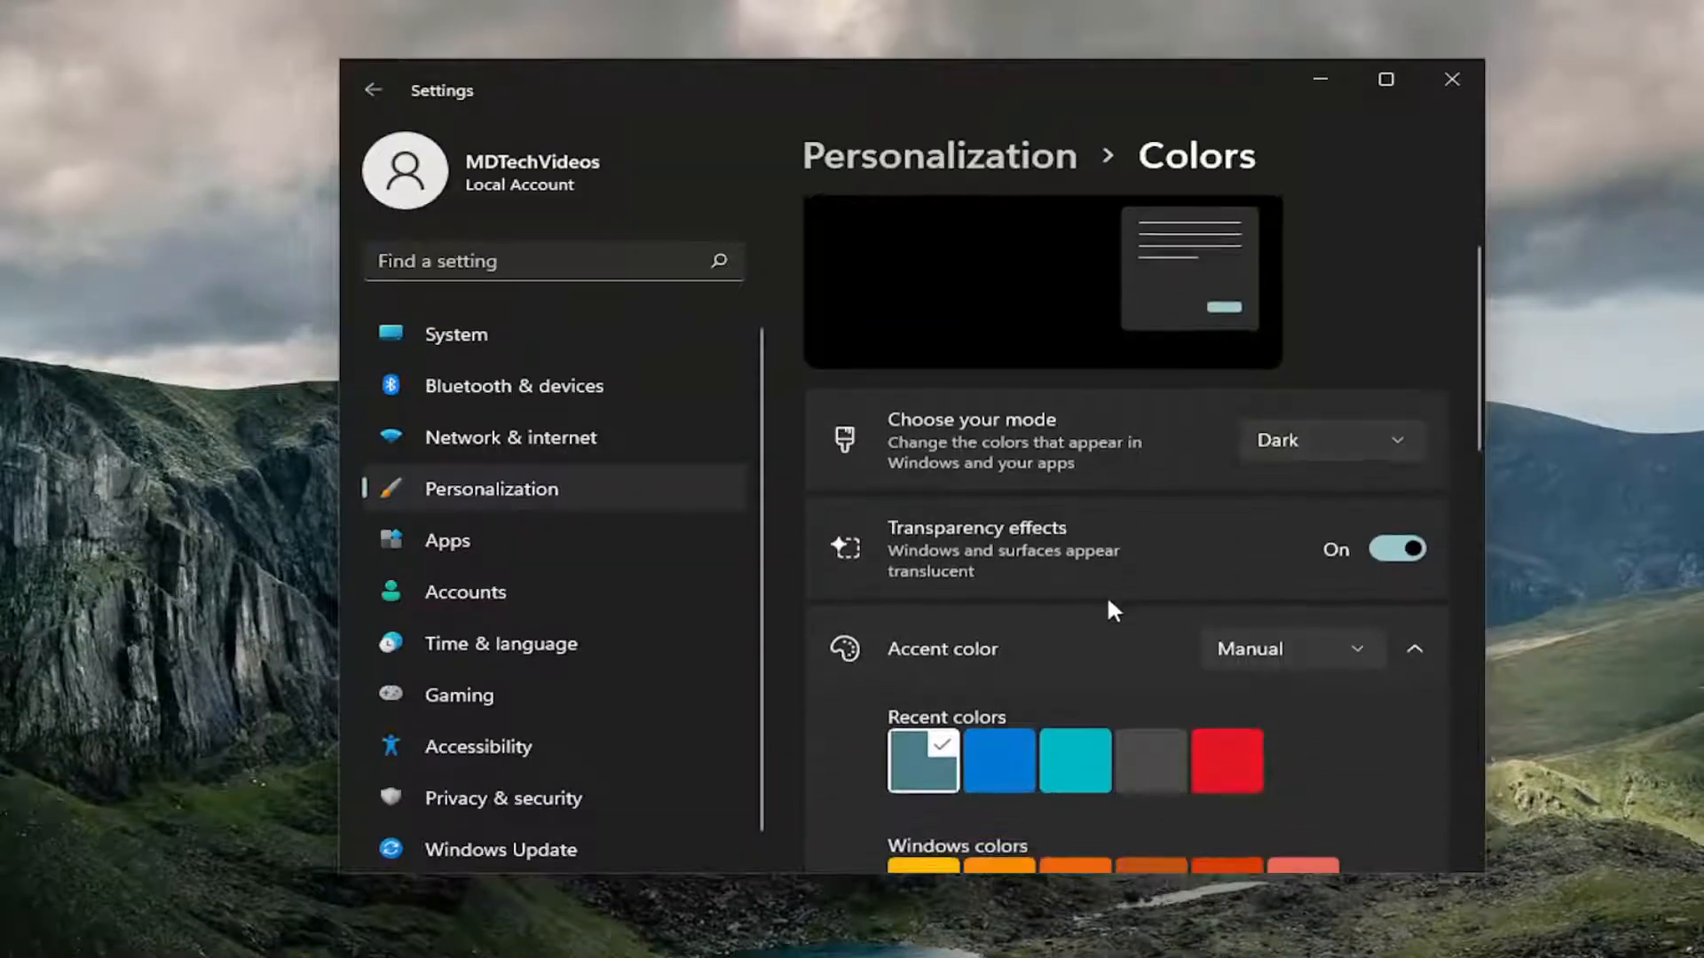
{"action": "scroll", "scroll_direction": "down", "scroll_amount": 3}
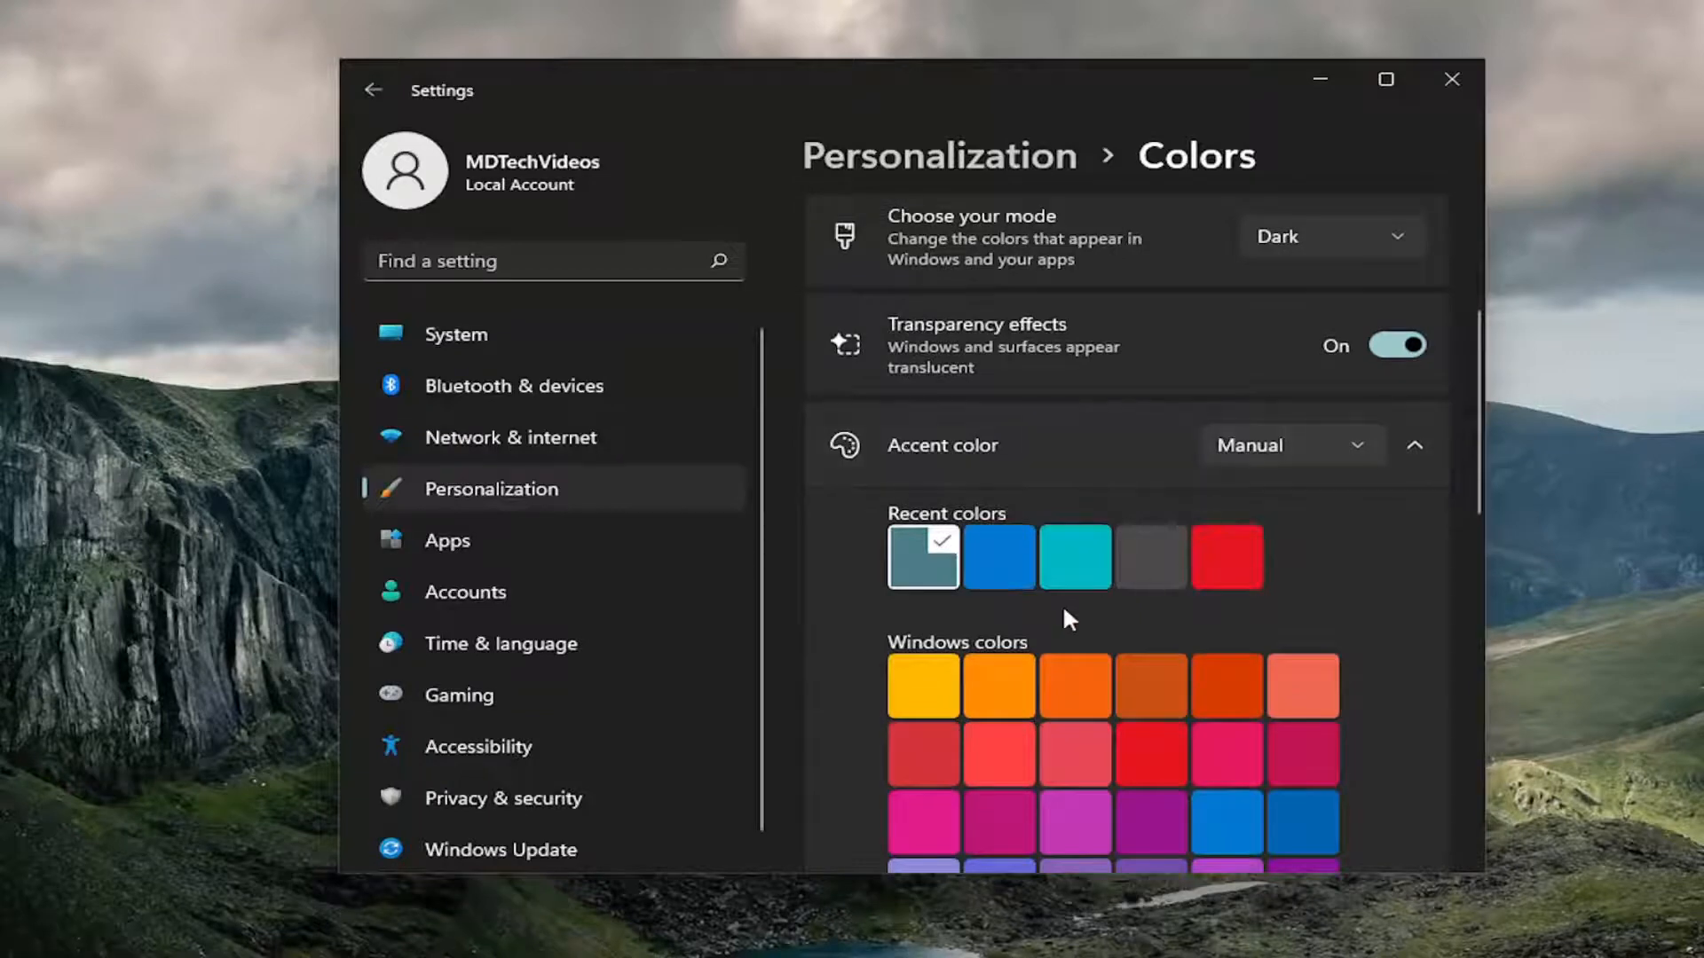
{"action": "scroll", "scroll_direction": "down", "scroll_amount": 3}
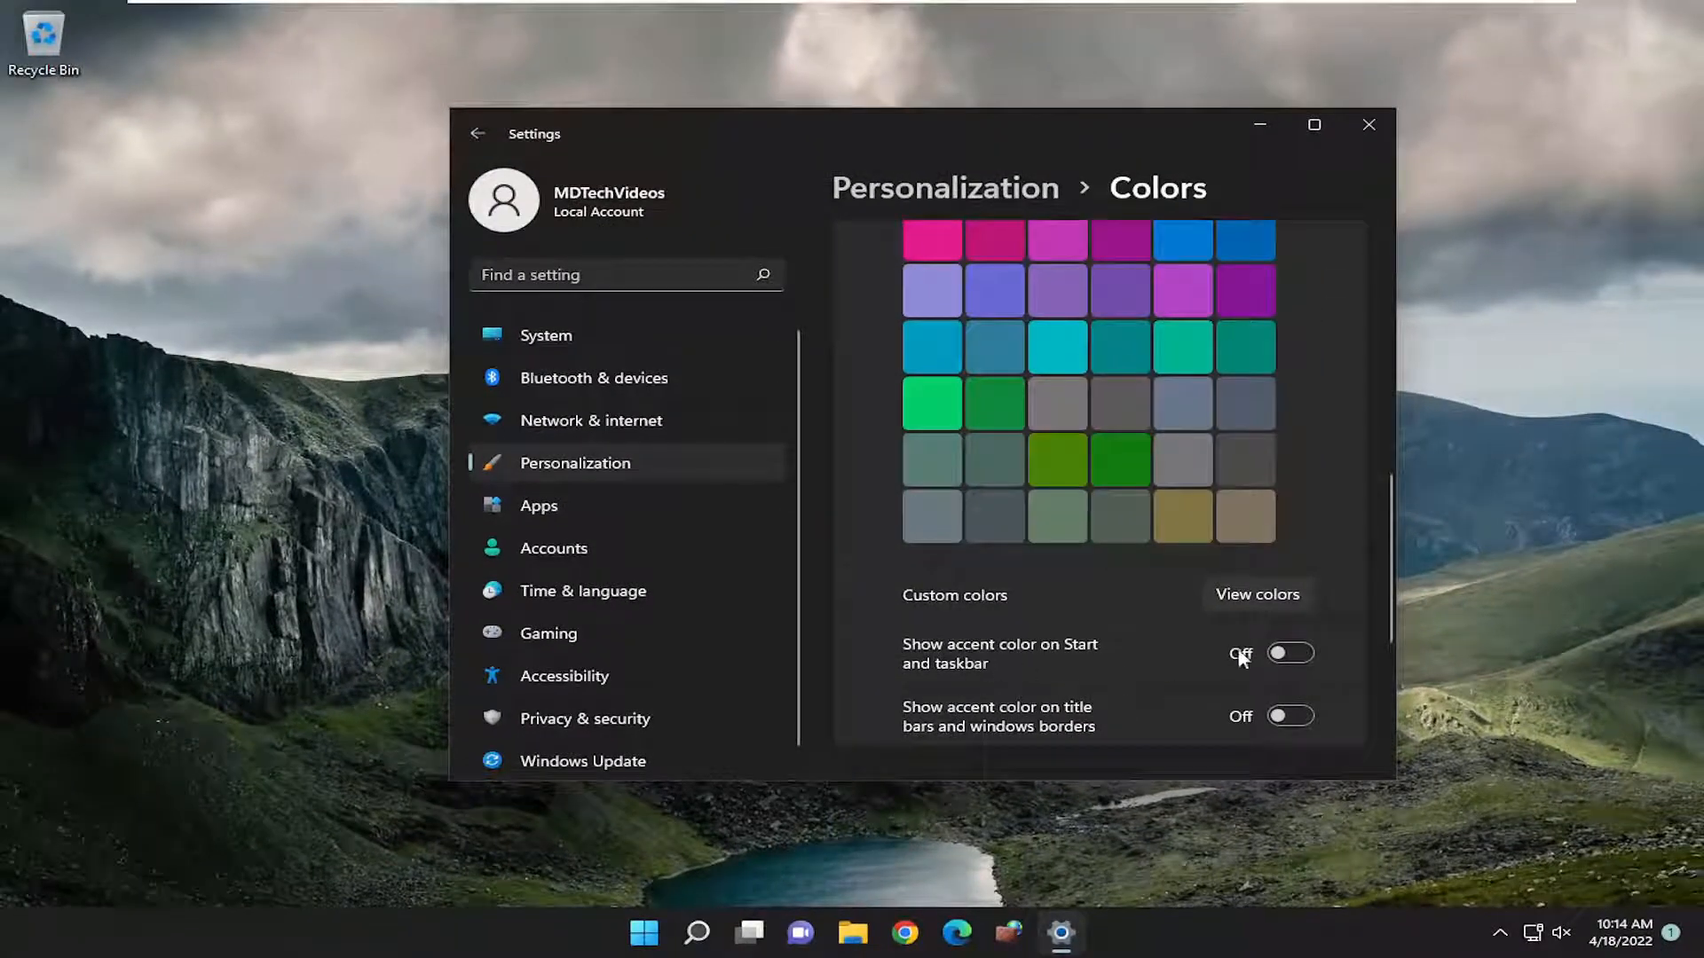
Step: Enable accent color on Start and taskbar and set mode to Custom (dark Windows, light apps)
{"action": "left_click", "coordinate": [1292, 654]}
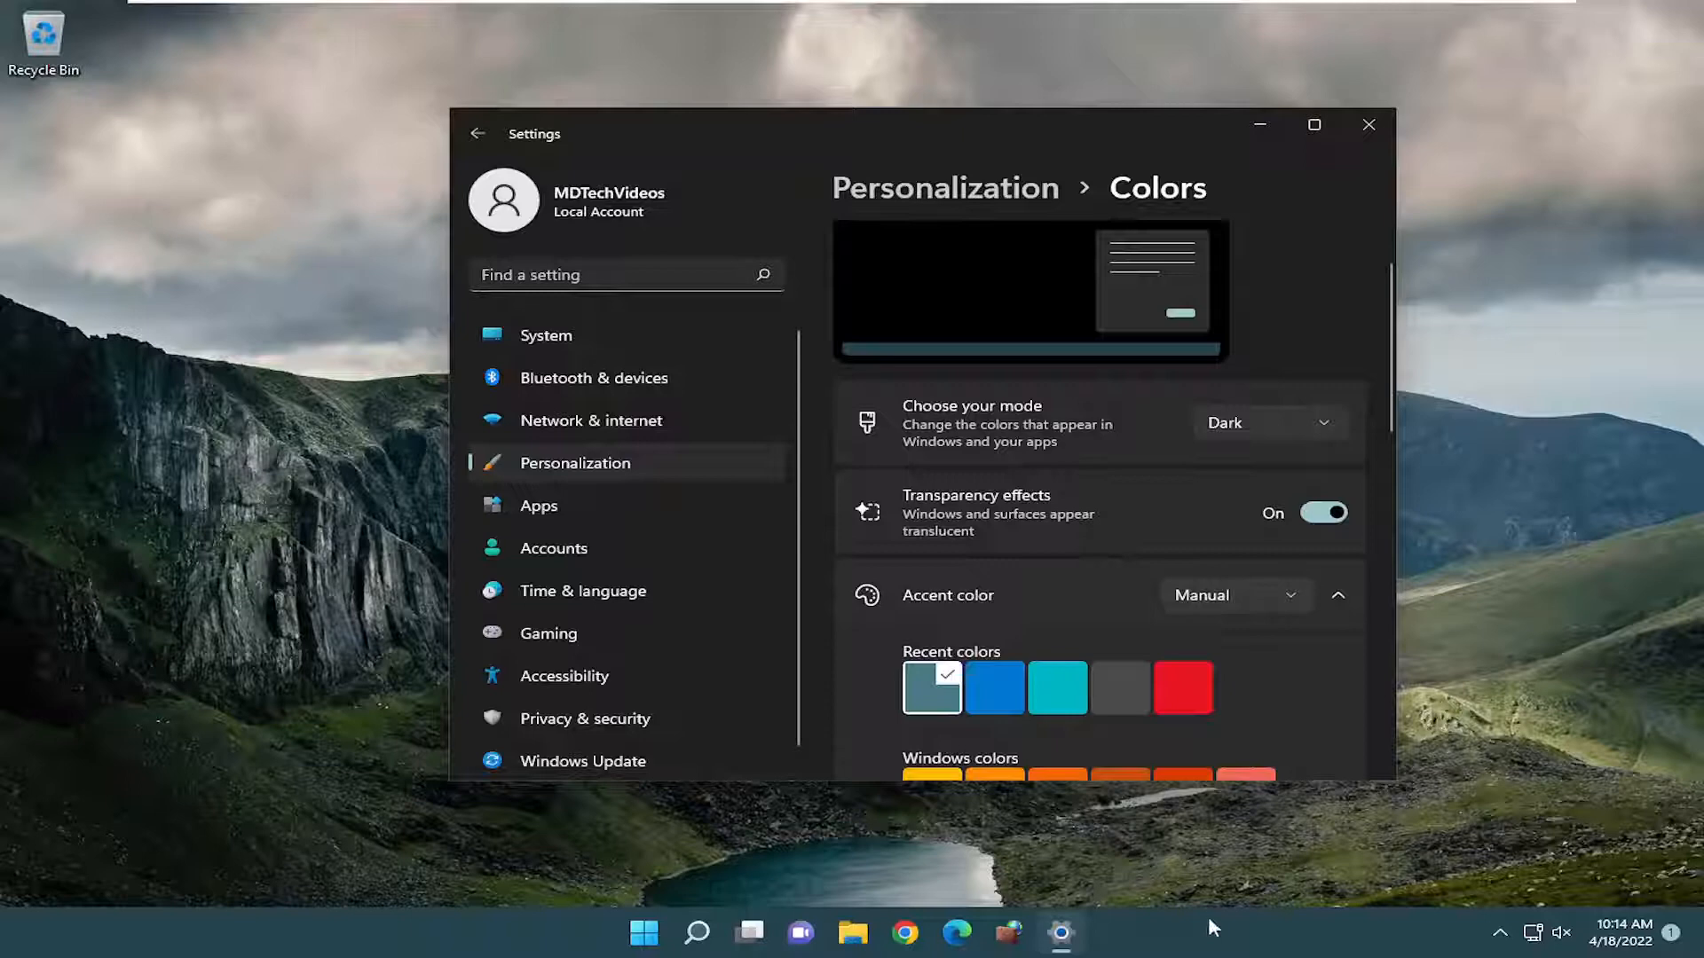
{"action": "left_click", "coordinate": [1269, 422]}
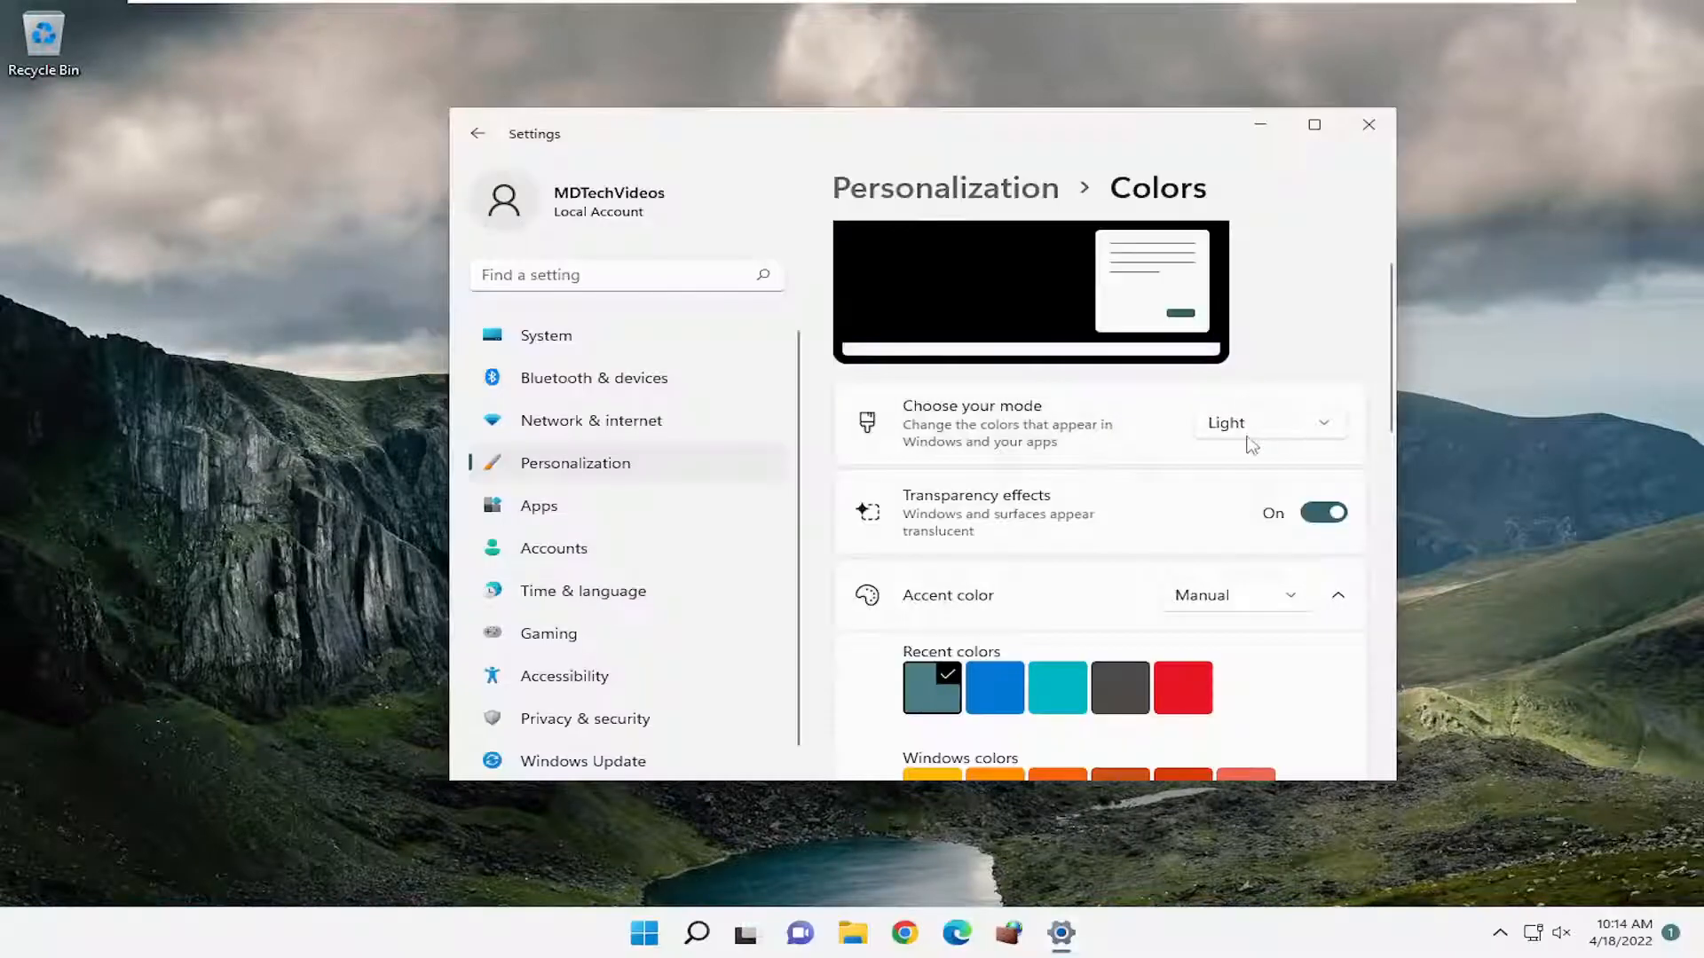
{"action": "left_click", "coordinate": [1269, 422]}
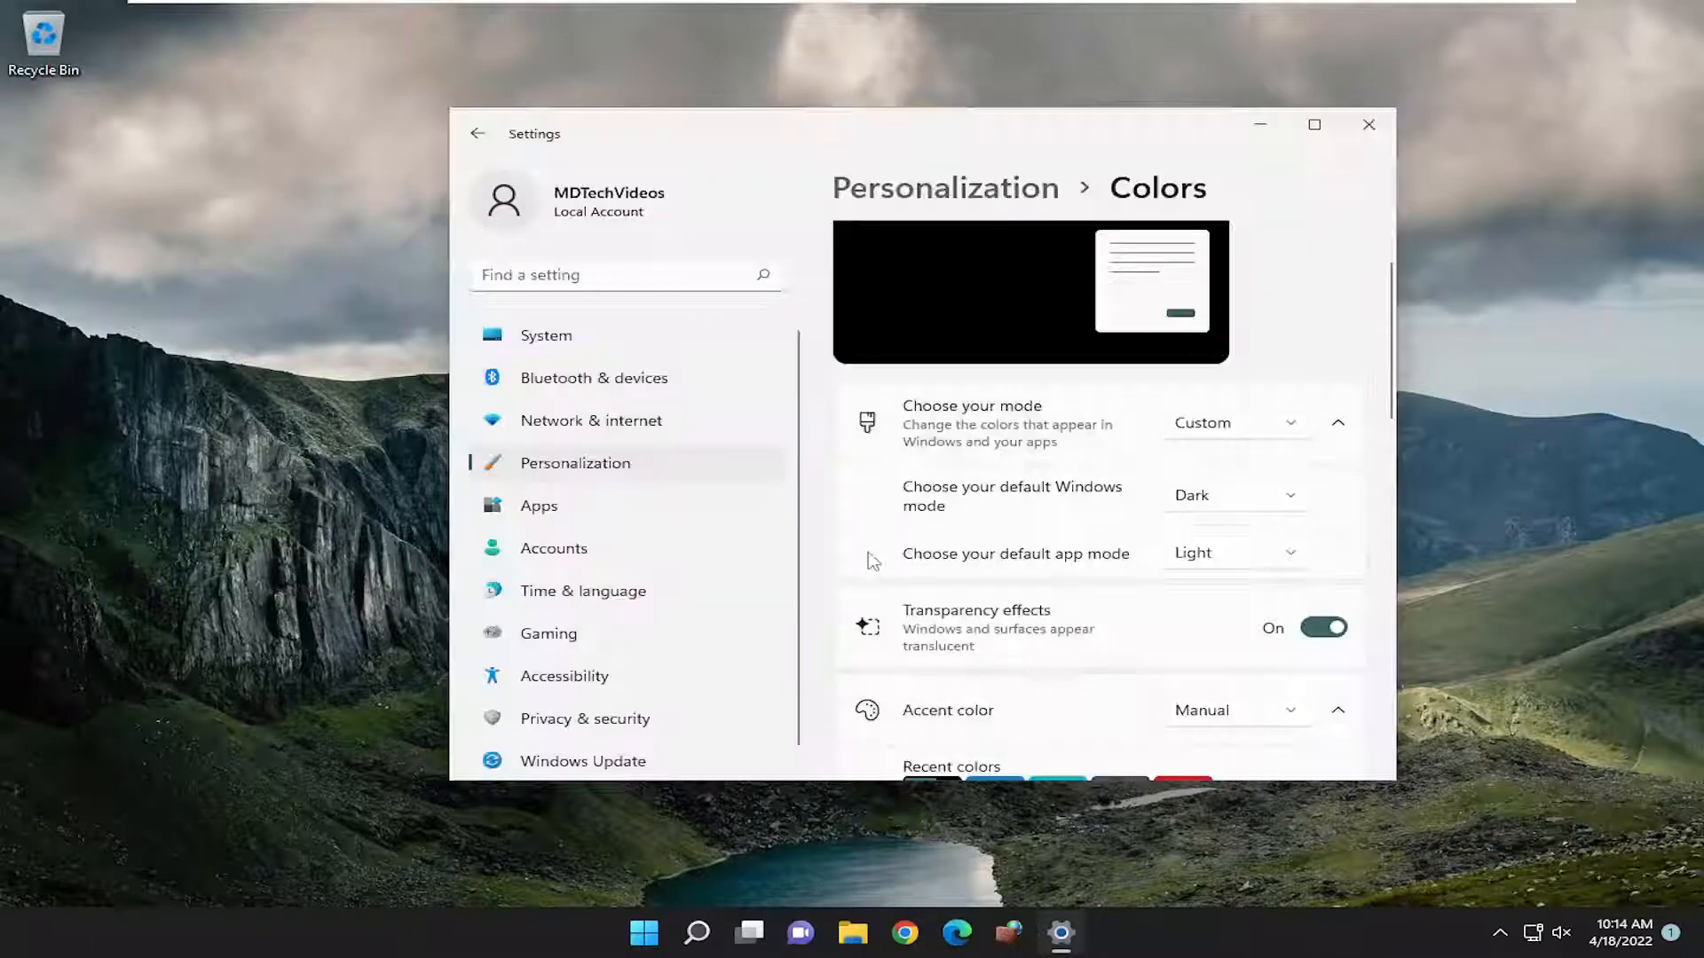
Step: Try a purple swatch, then choose a red accent color that tints the taskbar red
{"action": "scroll", "scroll_direction": "down", "scroll_amount": 3}
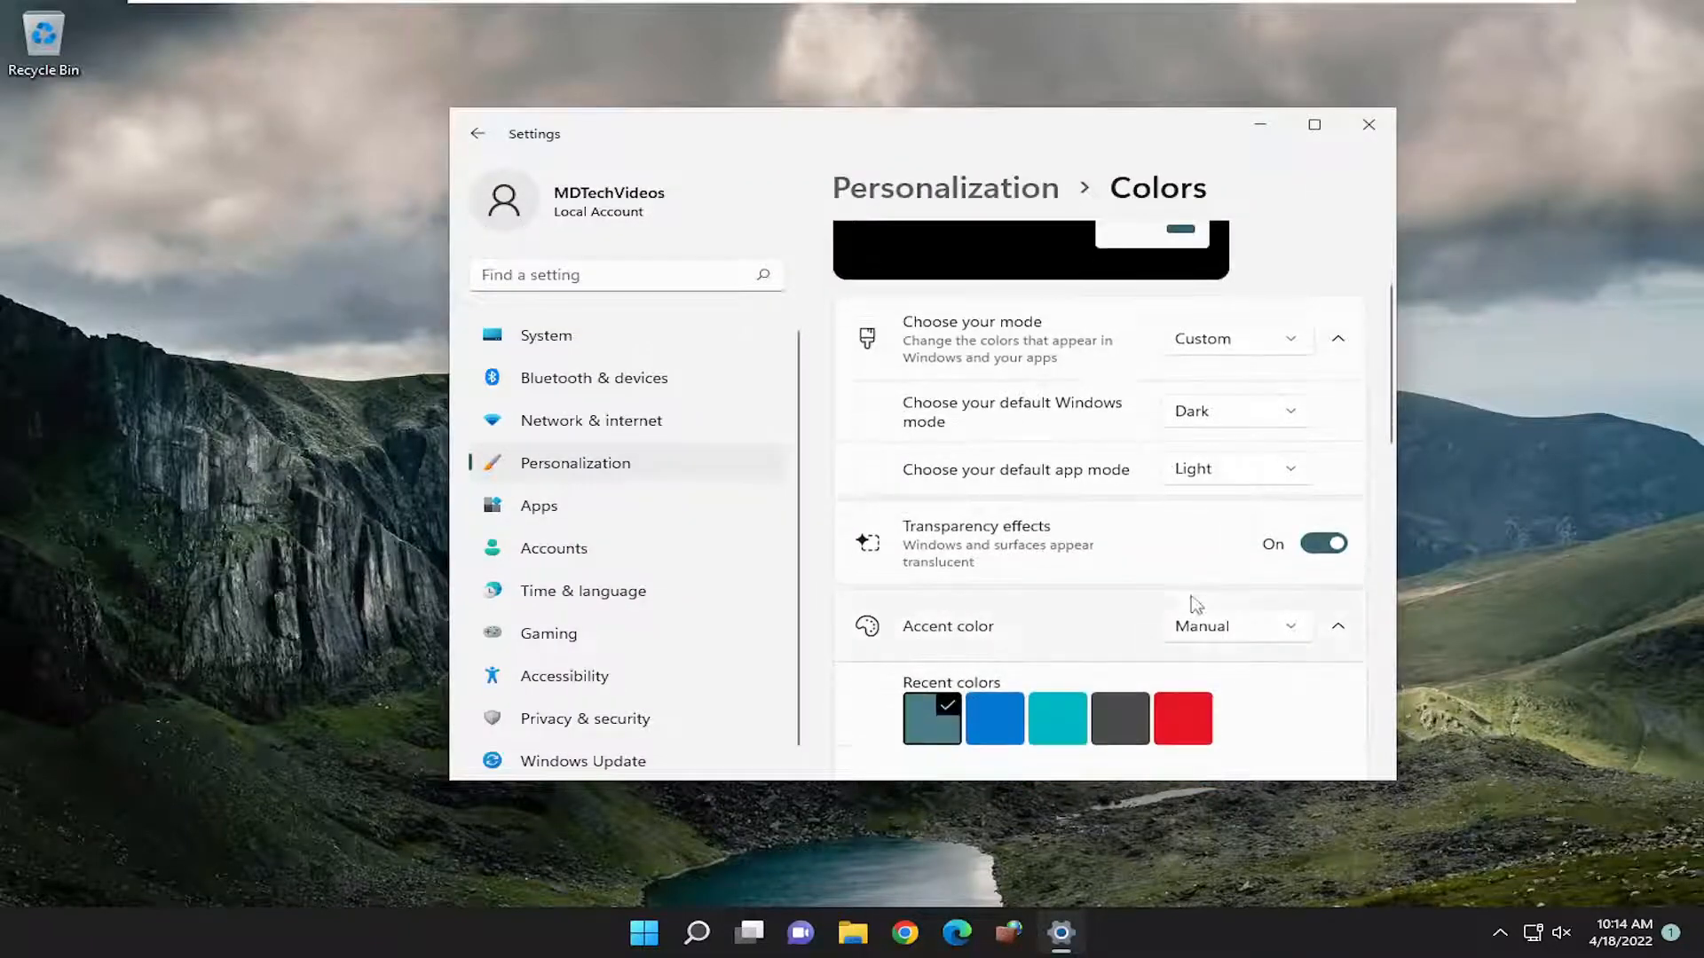
{"action": "scroll", "scroll_direction": "down", "scroll_amount": 3}
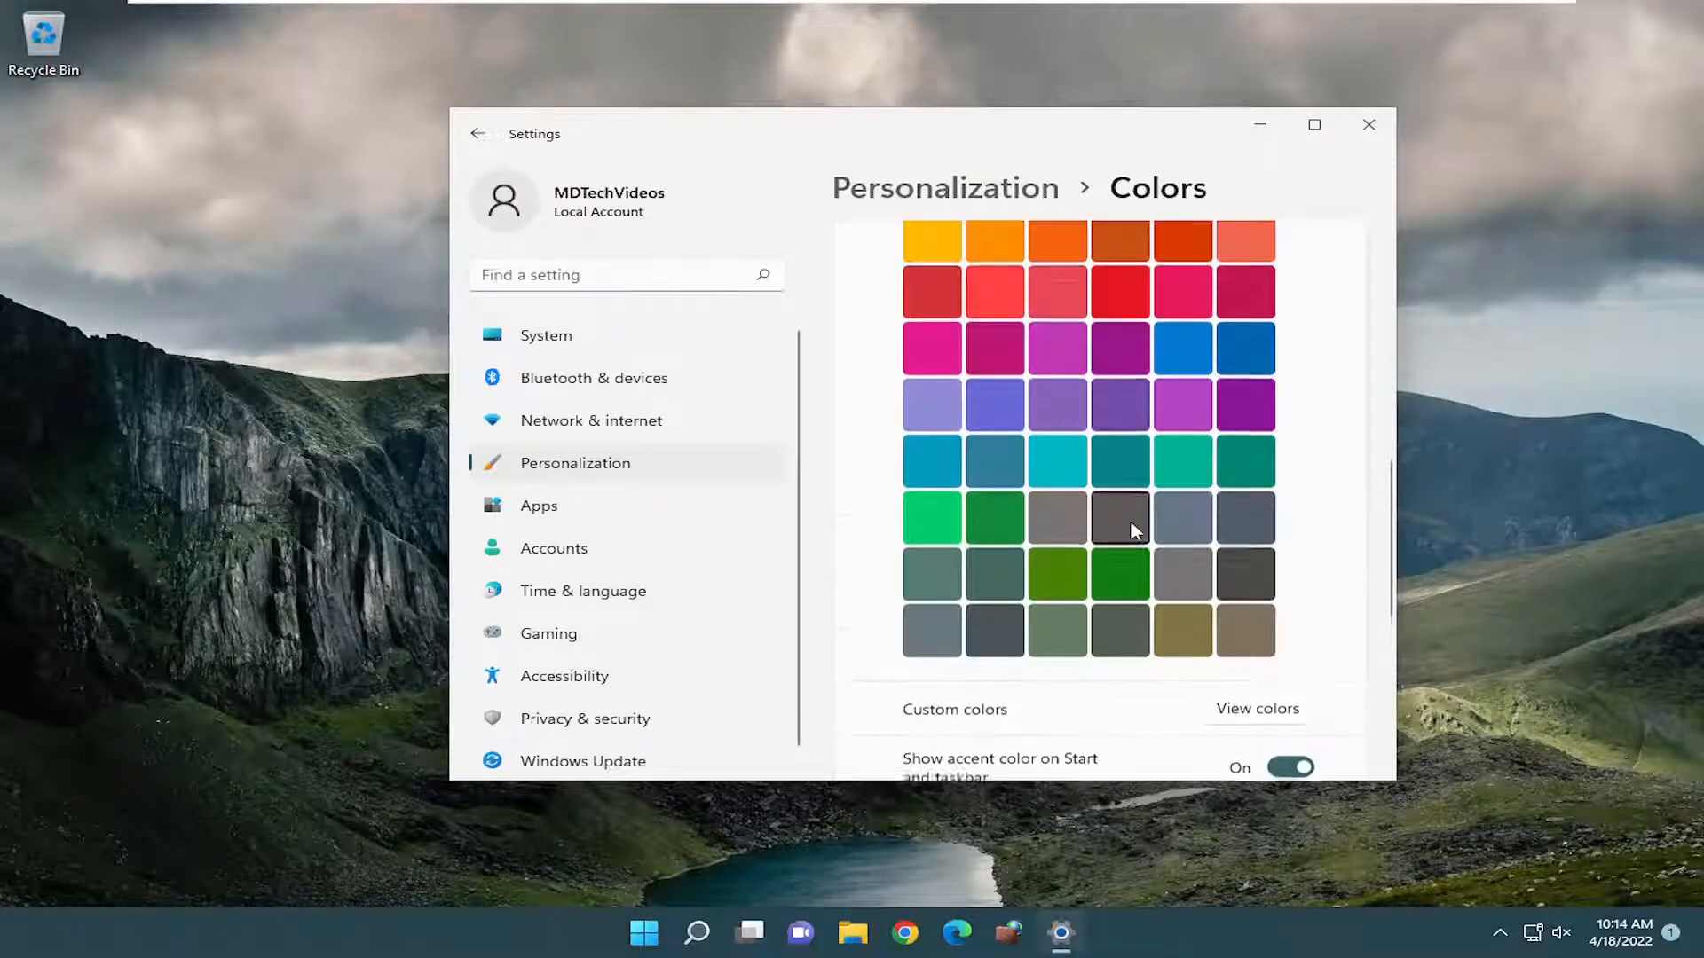
{"action": "left_click", "coordinate": [1118, 405]}
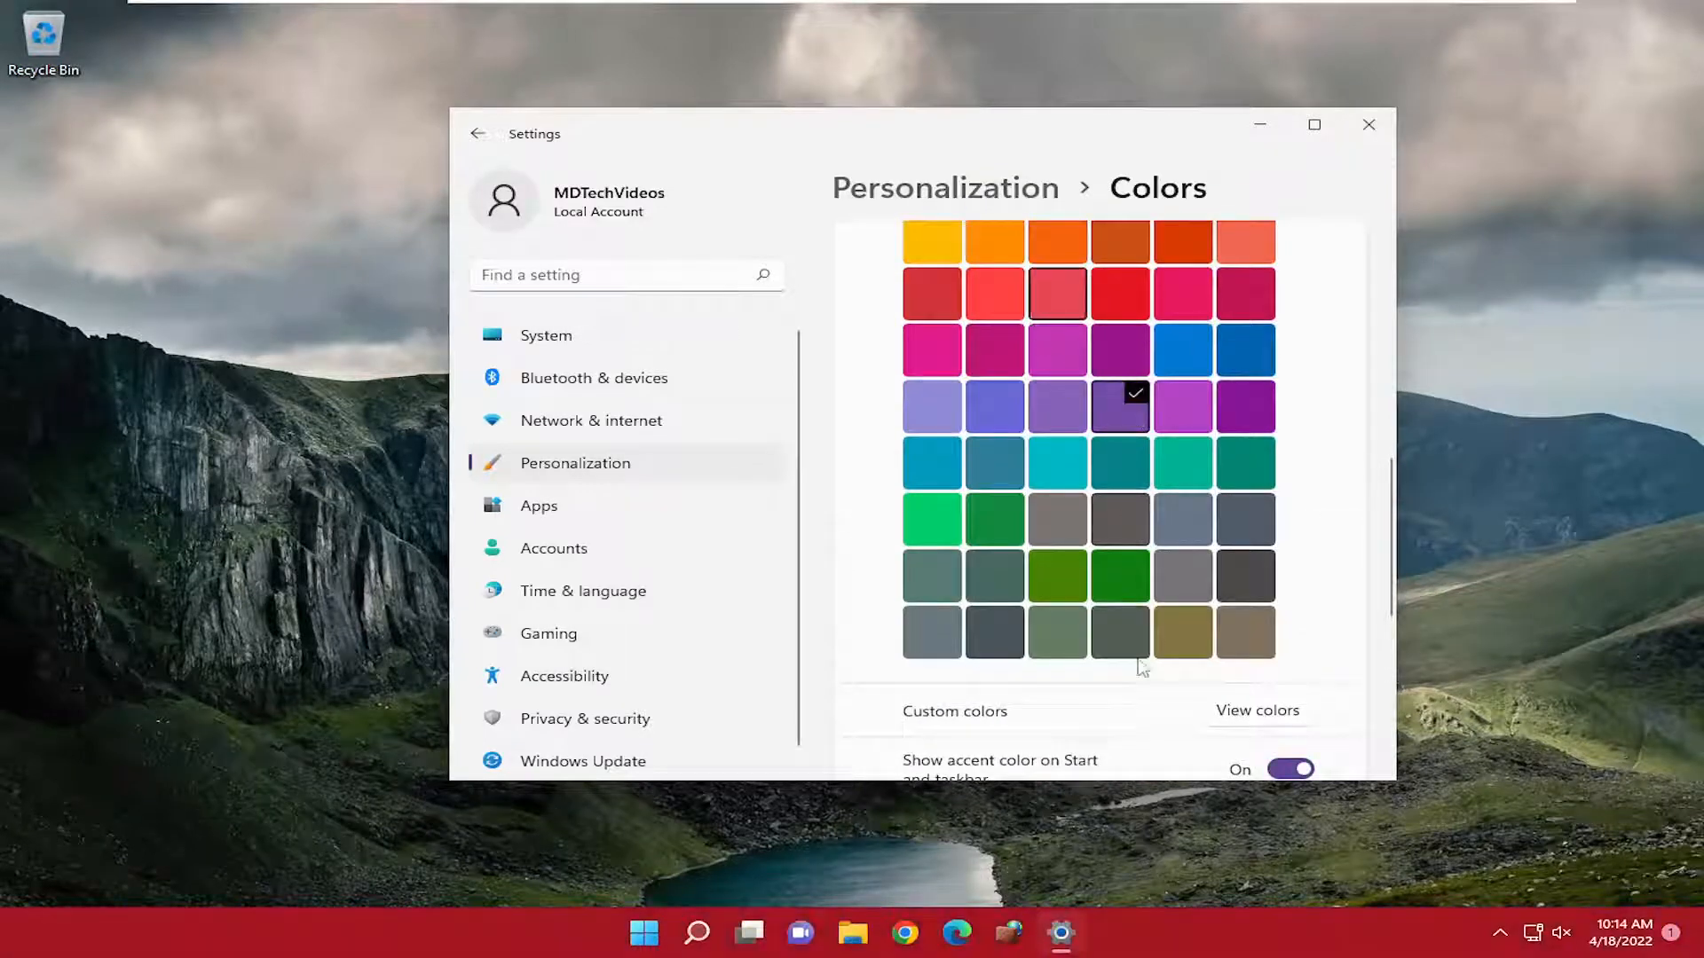
{"action": "left_click", "coordinate": [1061, 293]}
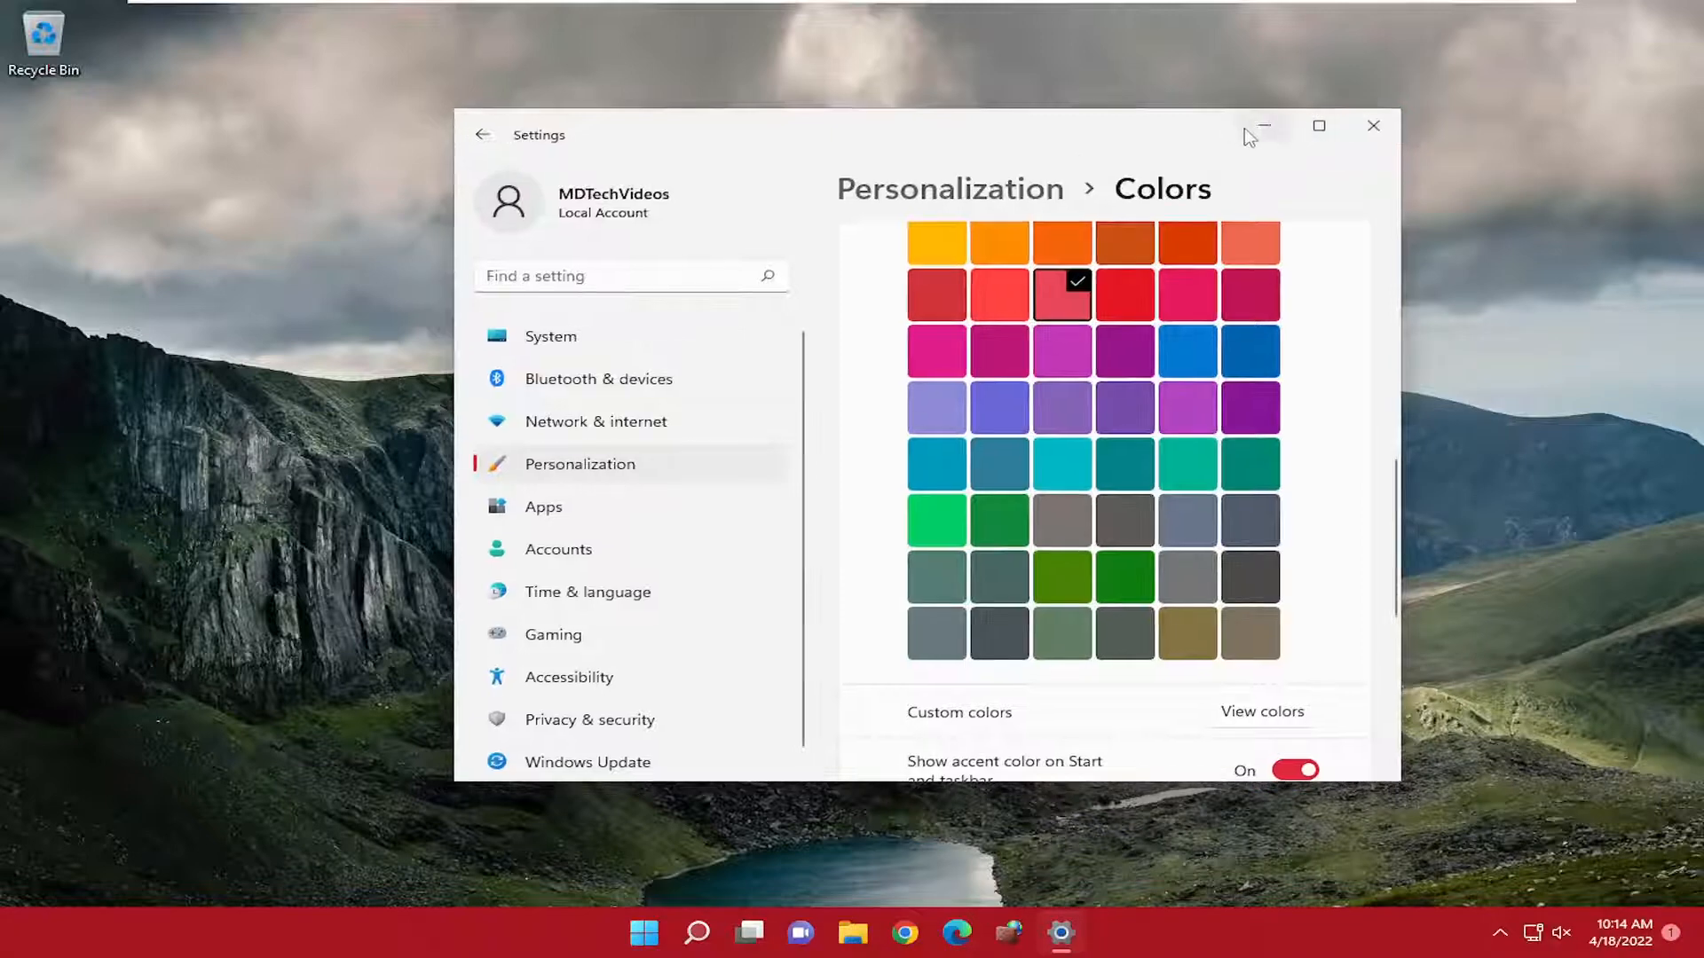